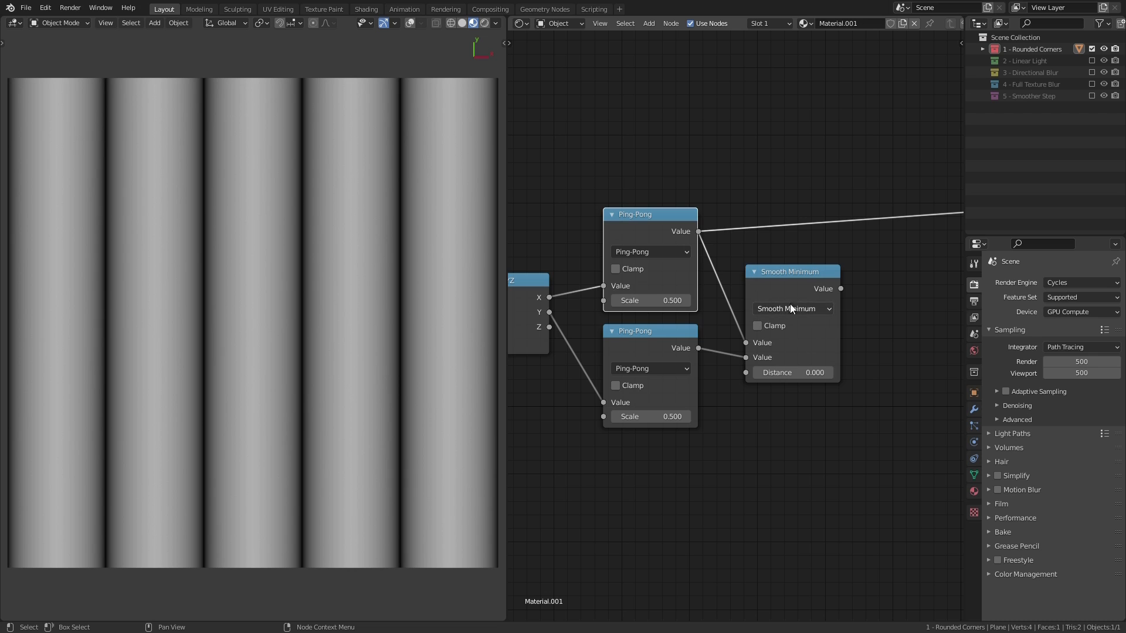
Preview the Smooth Minimum node on the plane and set its Distance to about 0.34 for rounded tiles.
key("ctrl+shift")
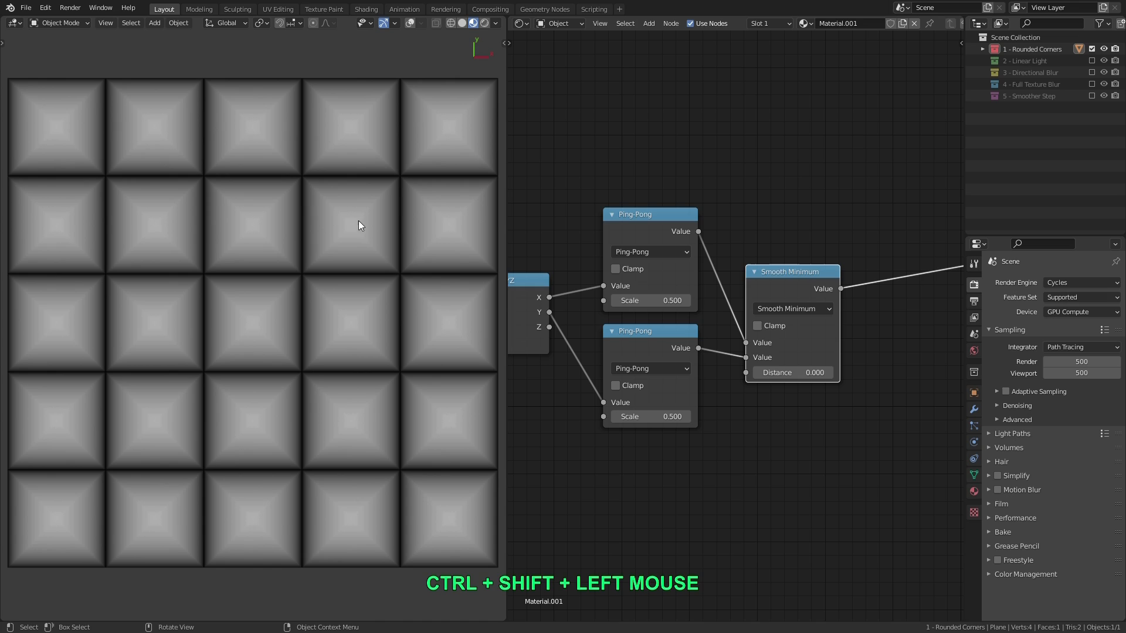
mouse_move(240, 313)
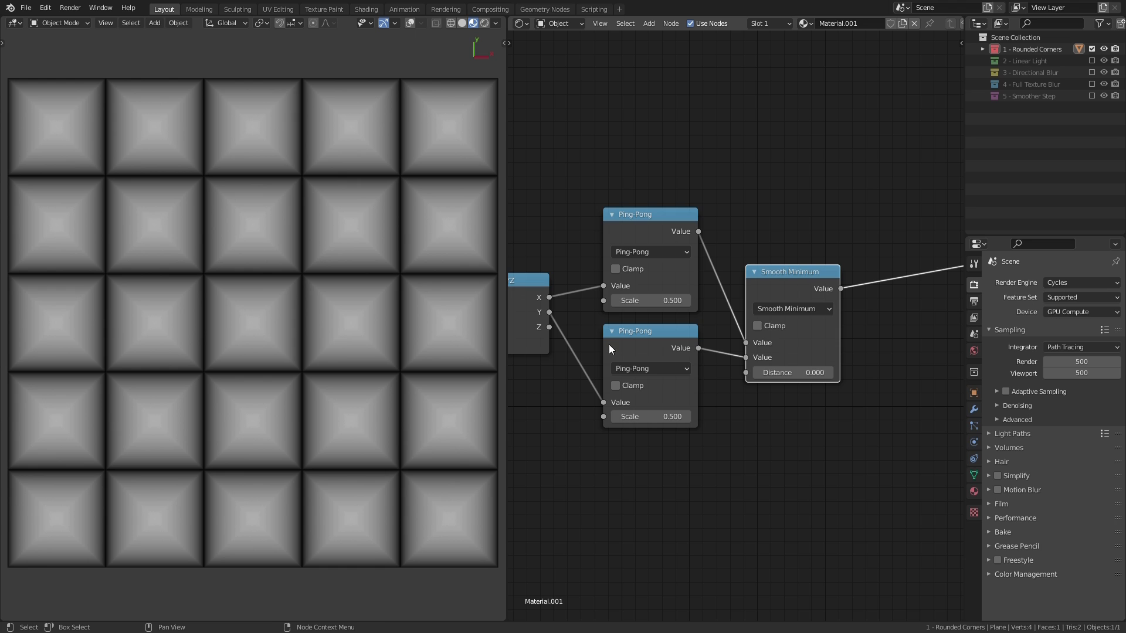
scroll("up", 3)
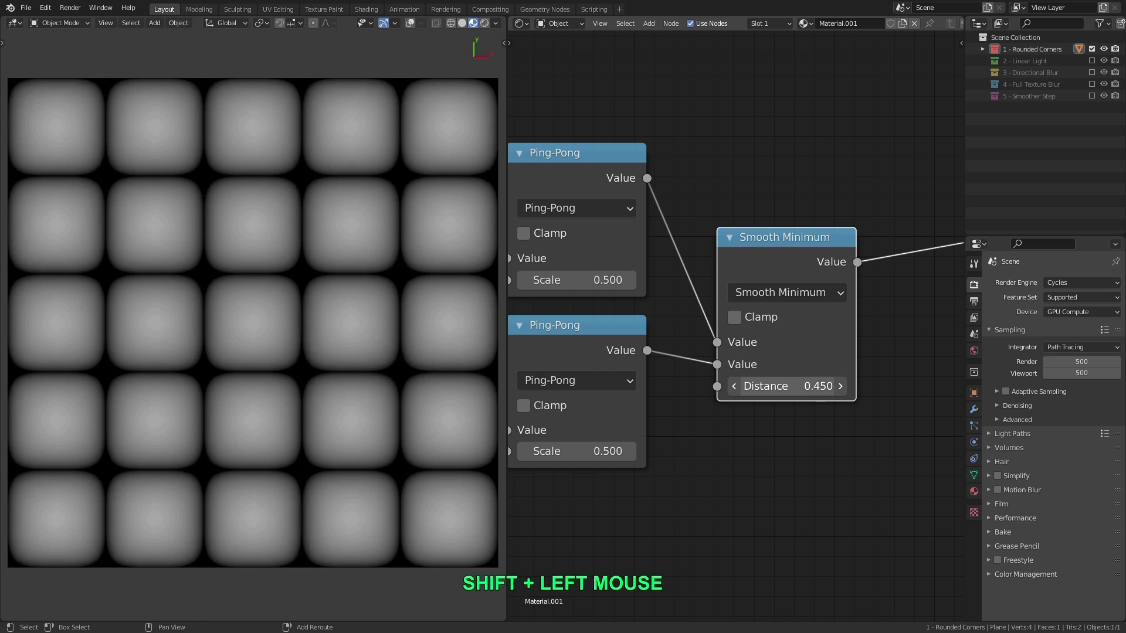
left_click_drag(786, 386, 847, 386)
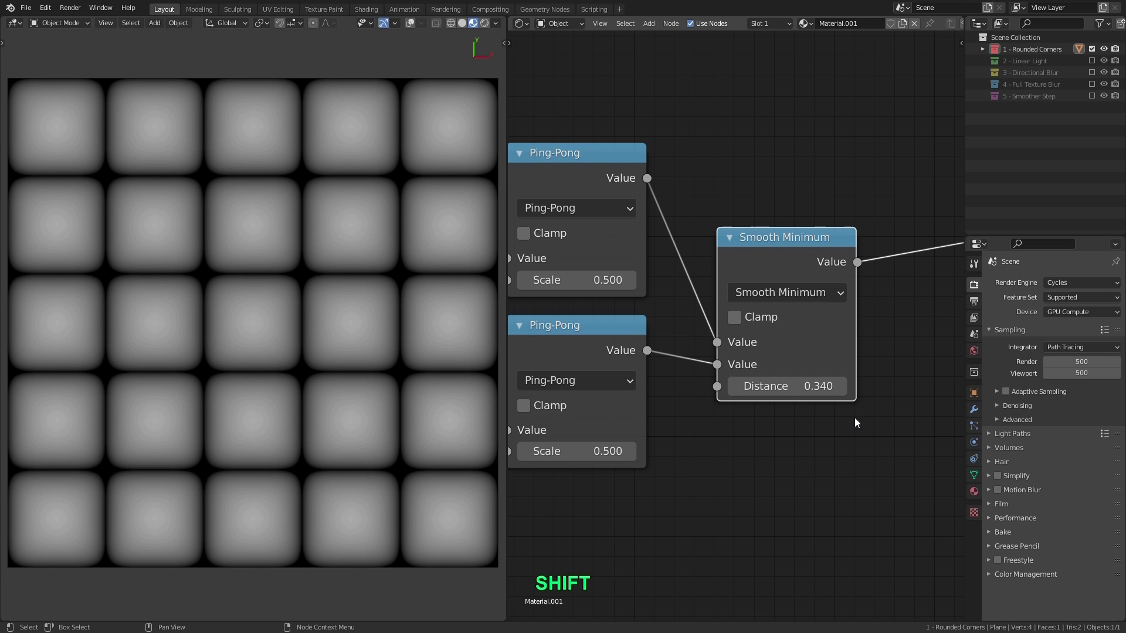
scroll("down", 3)
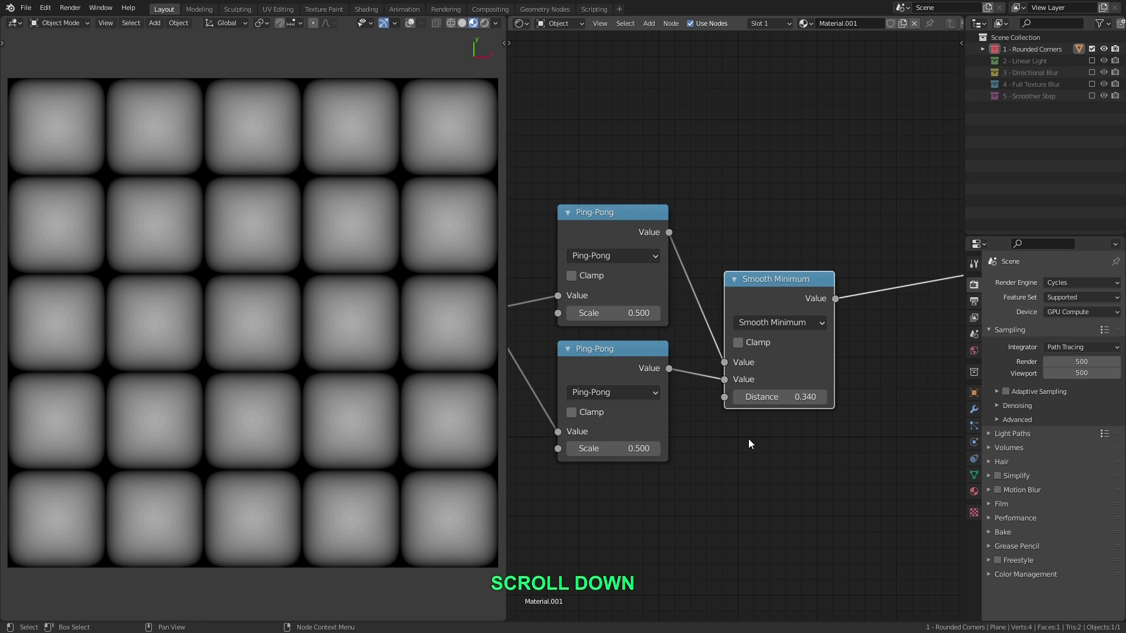
scroll("down", 3)
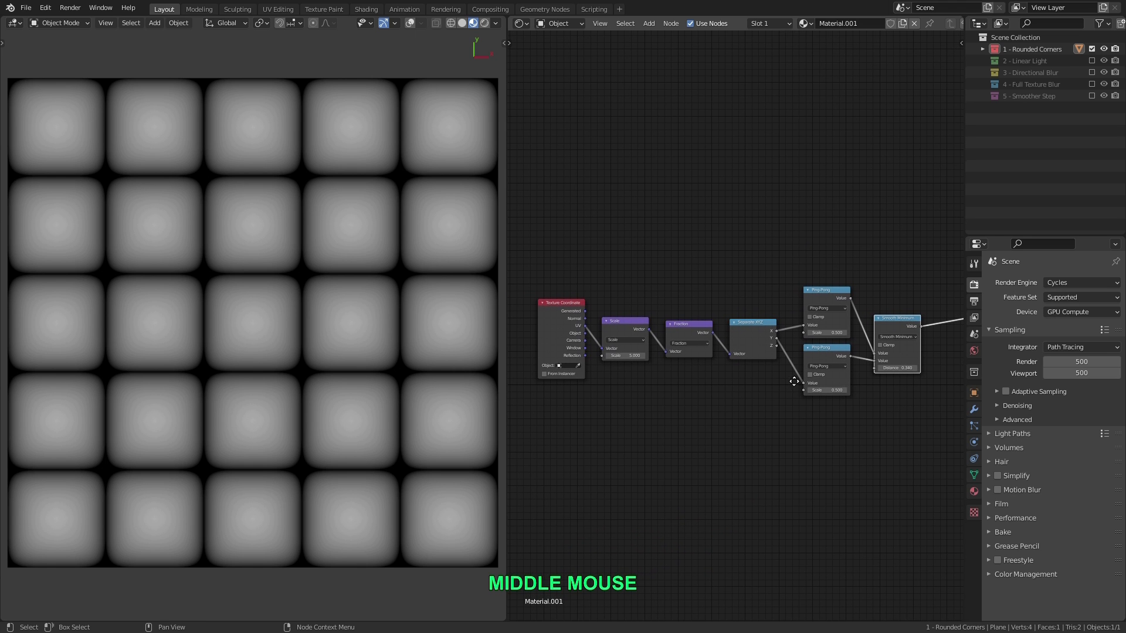
mouse_move(796, 383)
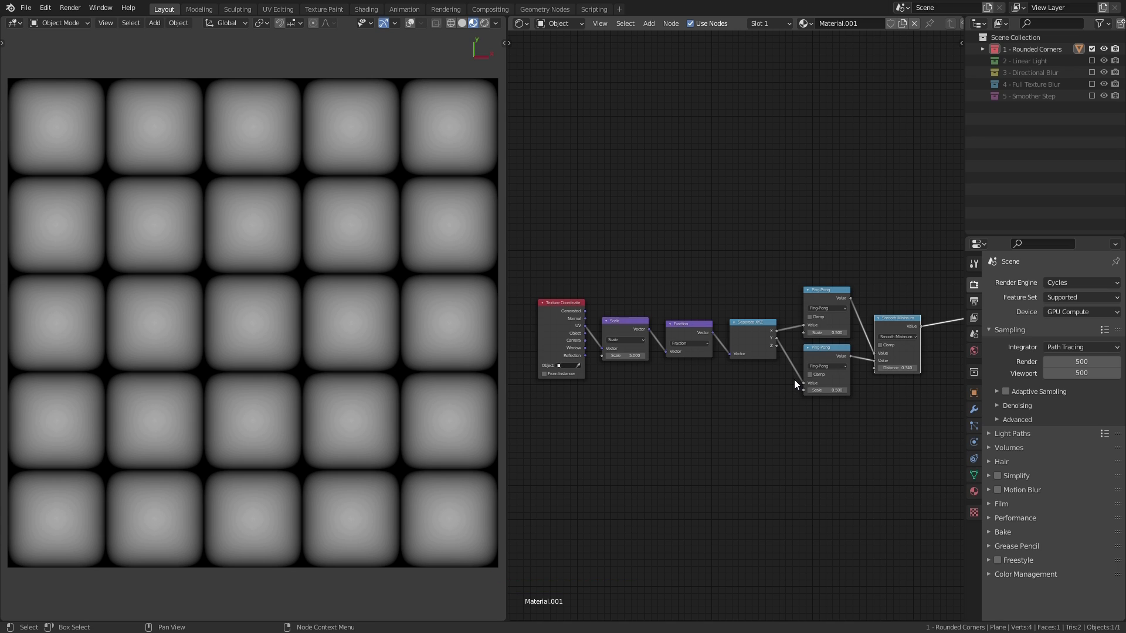
mouse_move(801, 404)
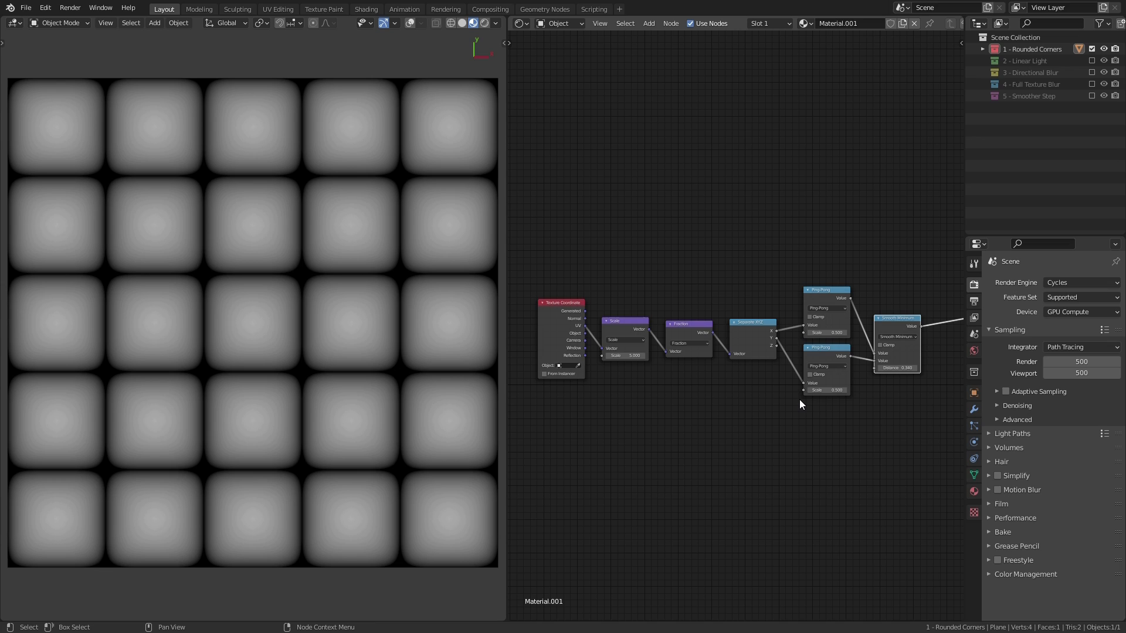
mouse_move(799, 404)
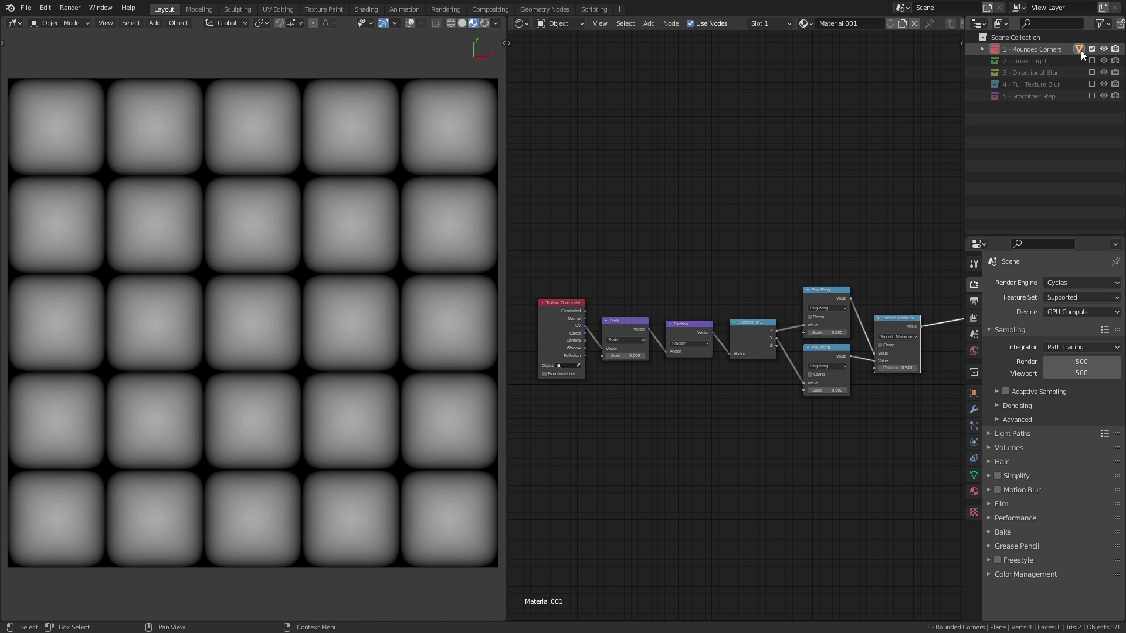
Show the 2 - Linear Light collection with its Voronoi cell-edge material.
left_click(1092, 50)
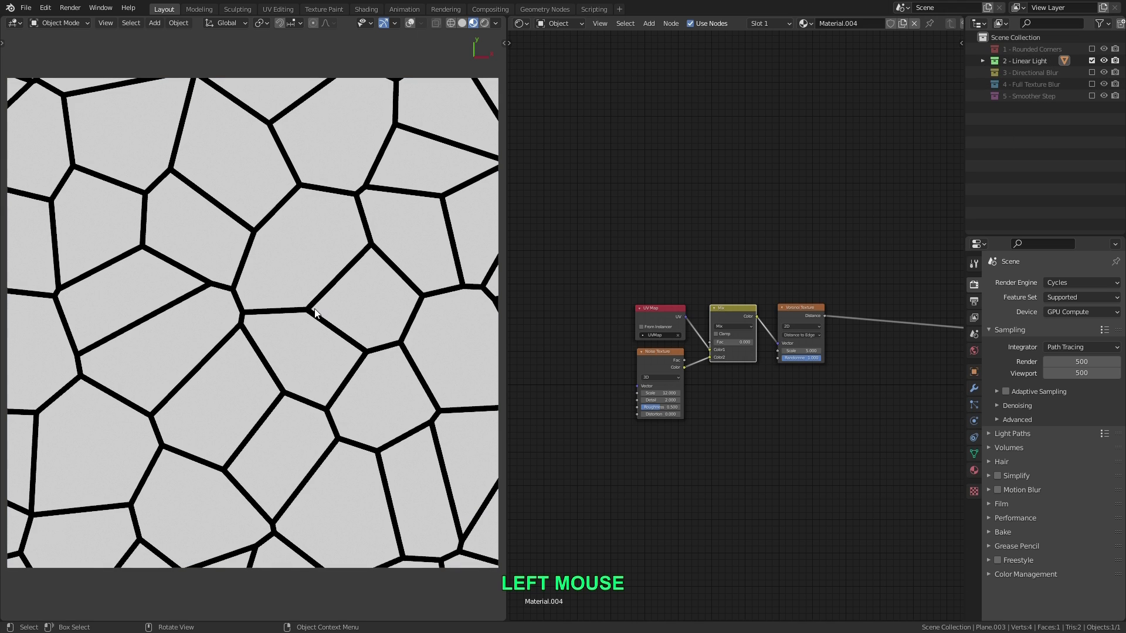
scroll("up", 3)
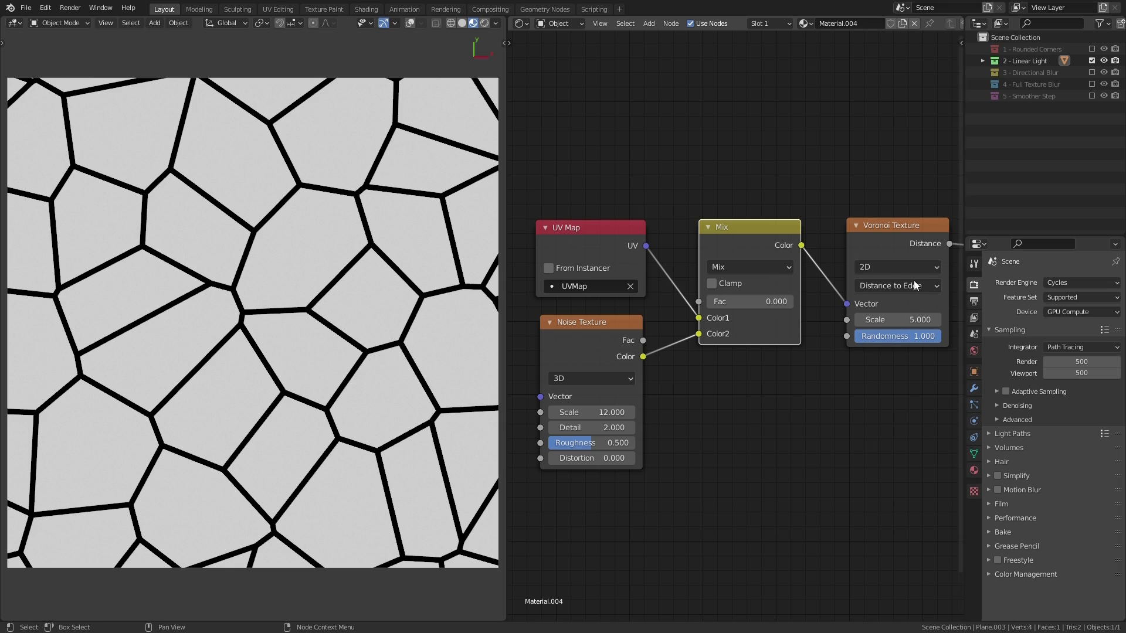
mouse_move(620, 251)
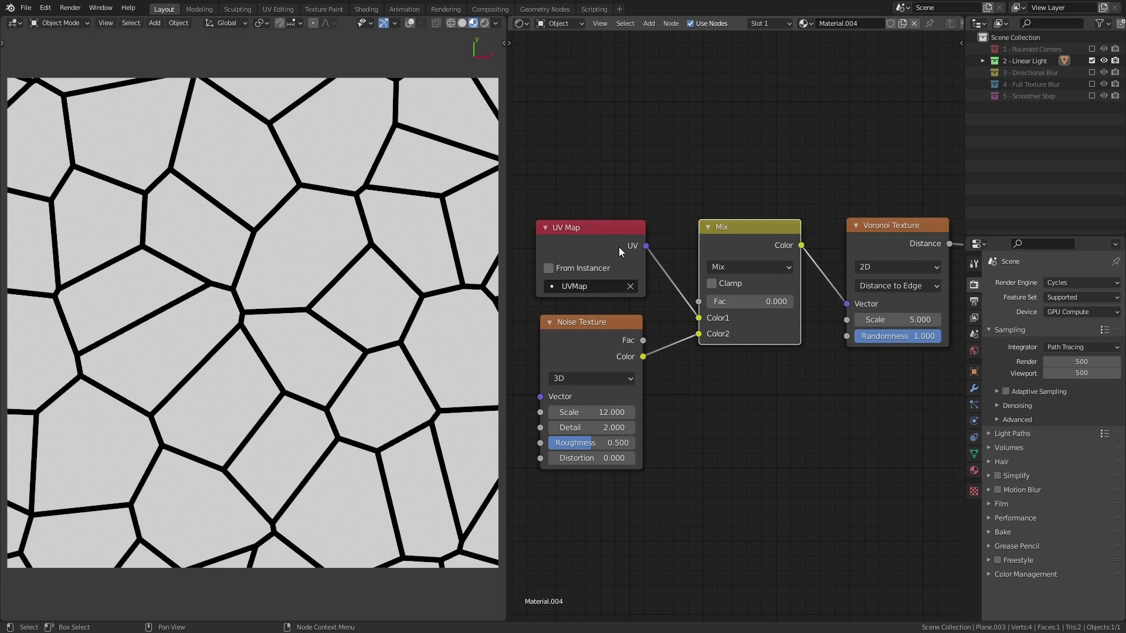
mouse_move(593, 257)
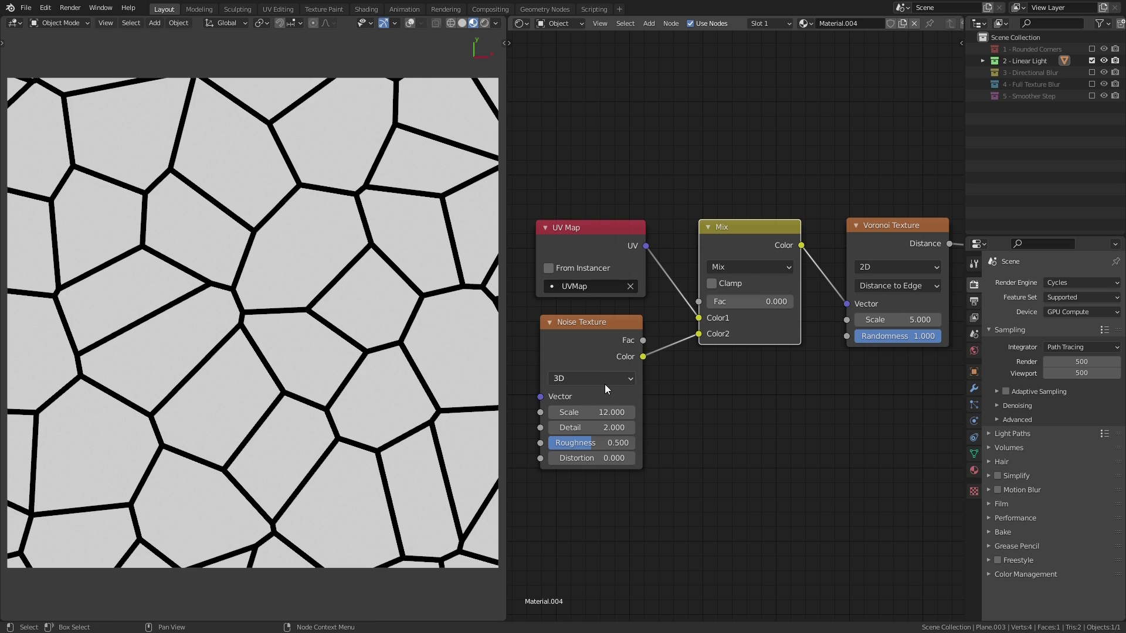
mouse_move(739, 321)
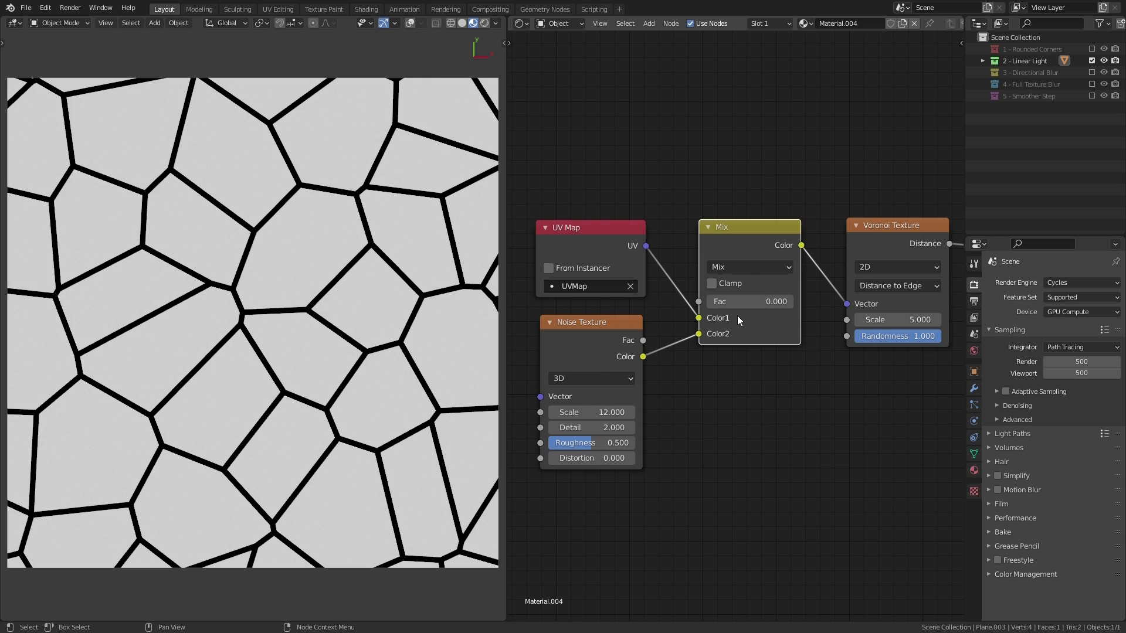
mouse_move(789, 321)
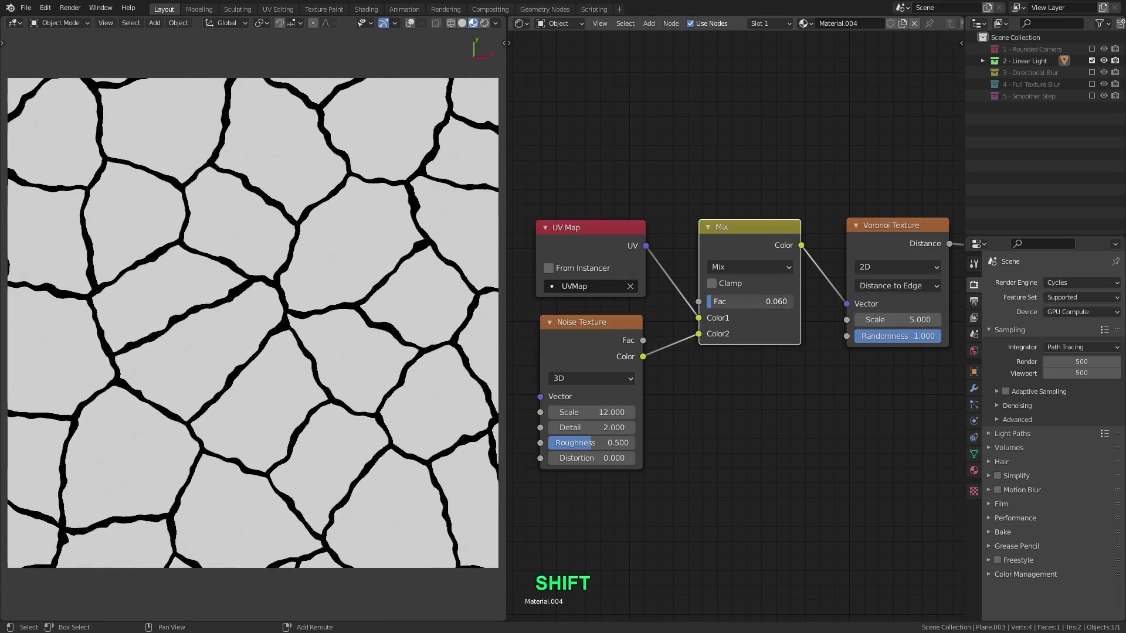
Test the Mix factor to warp the cell edges with noise, then return it to 0.
left_click_drag(750, 301, 758, 302)
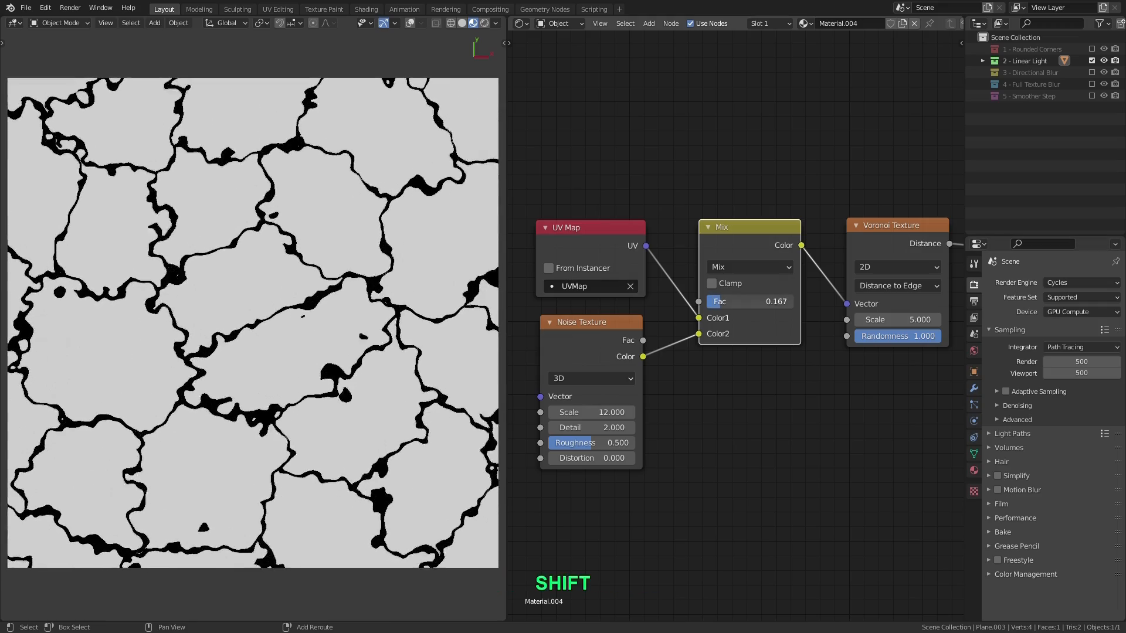
left_click_drag(747, 301, 696, 301)
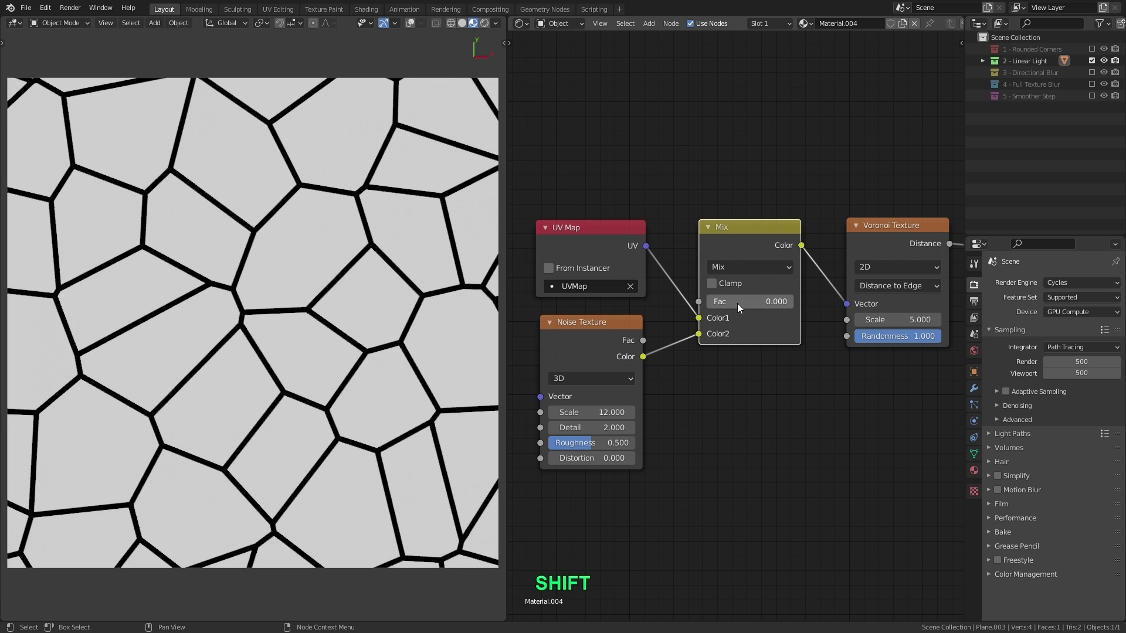
left_click_drag(750, 301, 753, 302)
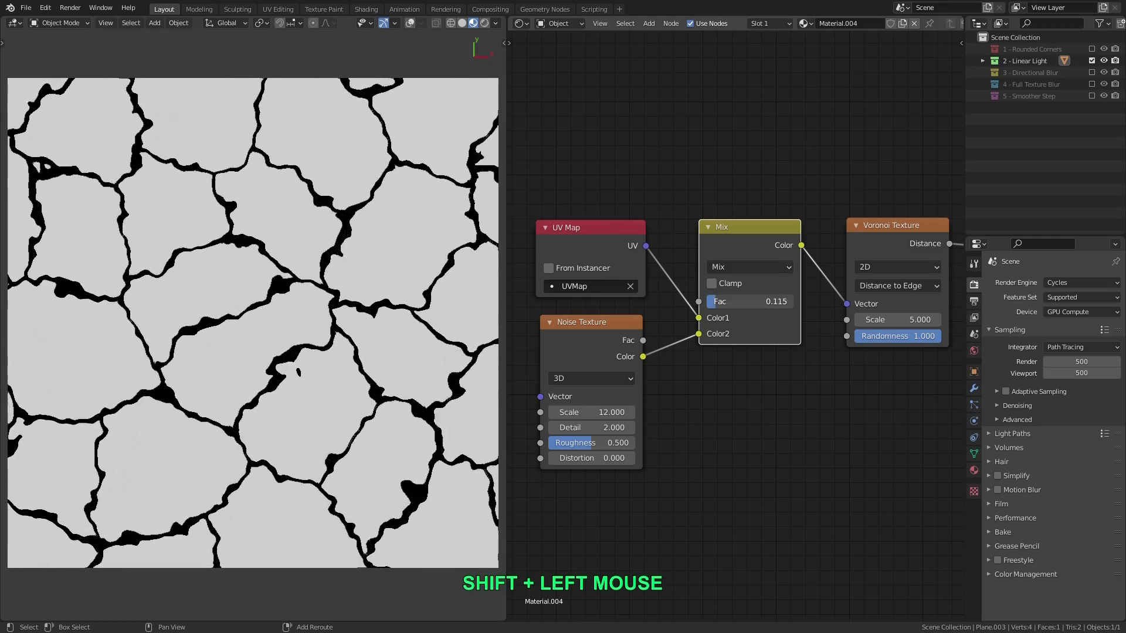
left_click_drag(748, 302, 769, 301)
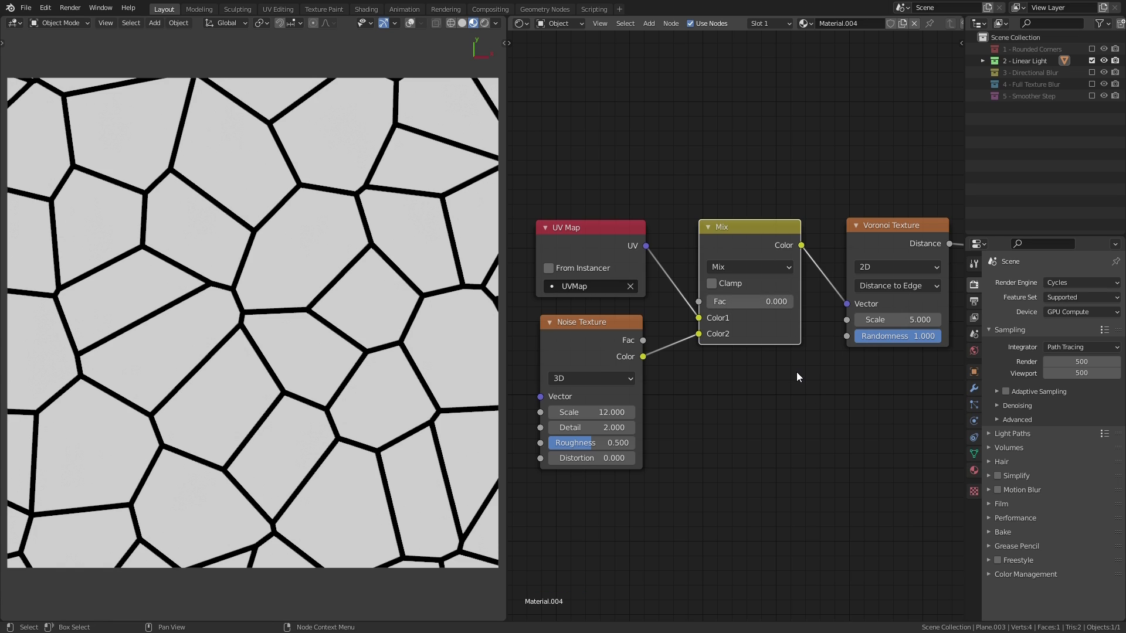
mouse_move(805, 357)
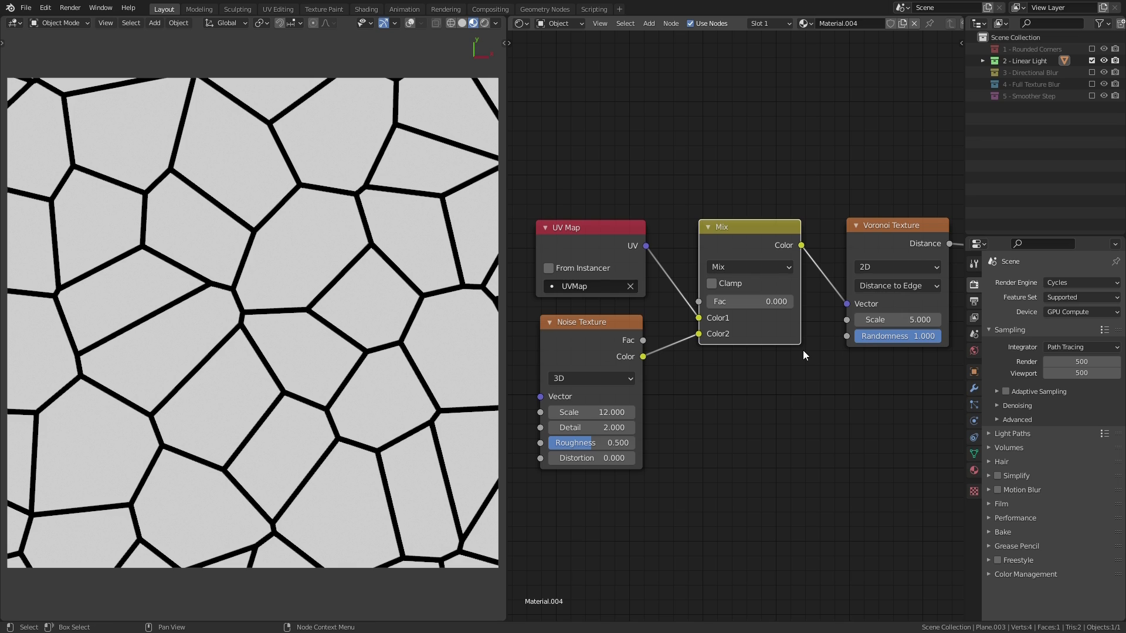
Switch the Mix node to Linear Light blending, test a higher factor, then reset it to 0.
left_click(748, 266)
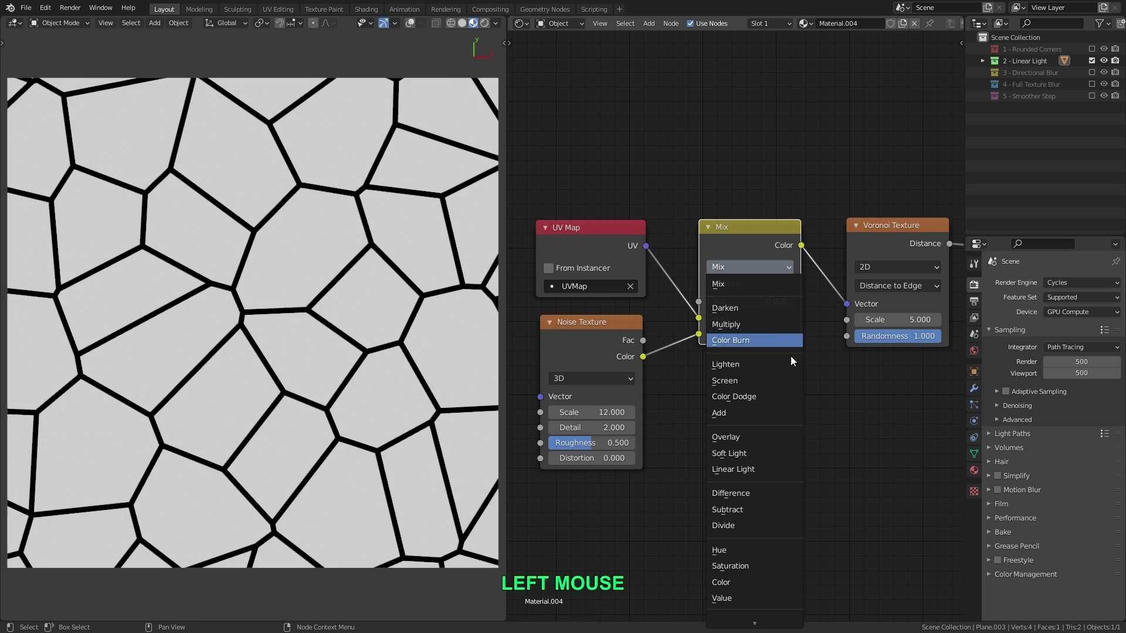
mouse_move(754, 469)
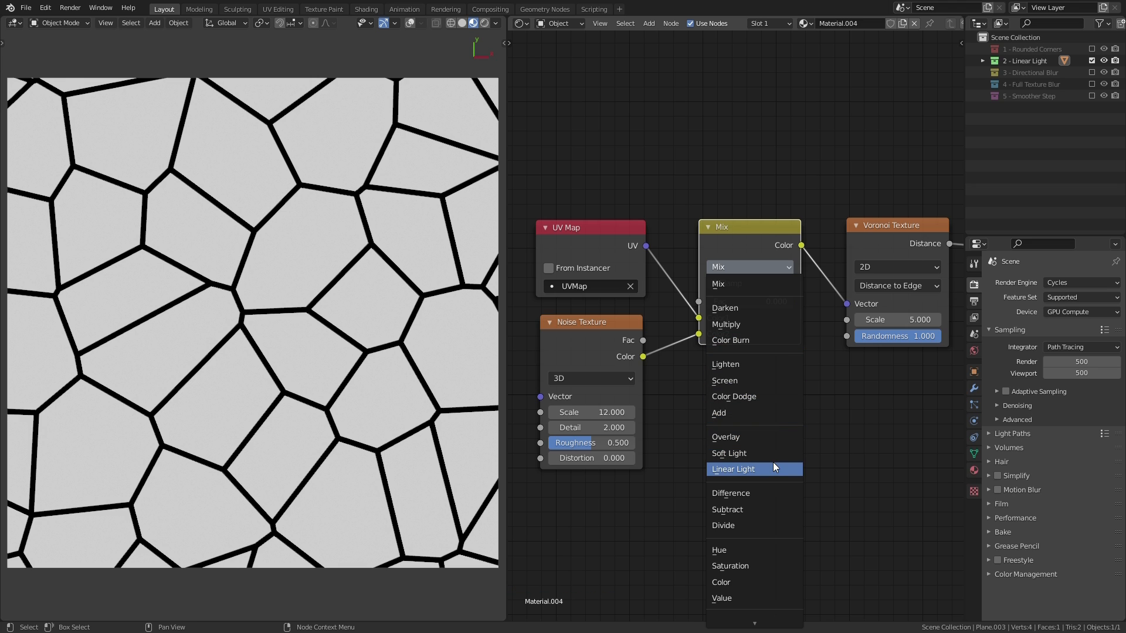
left_click(732, 469)
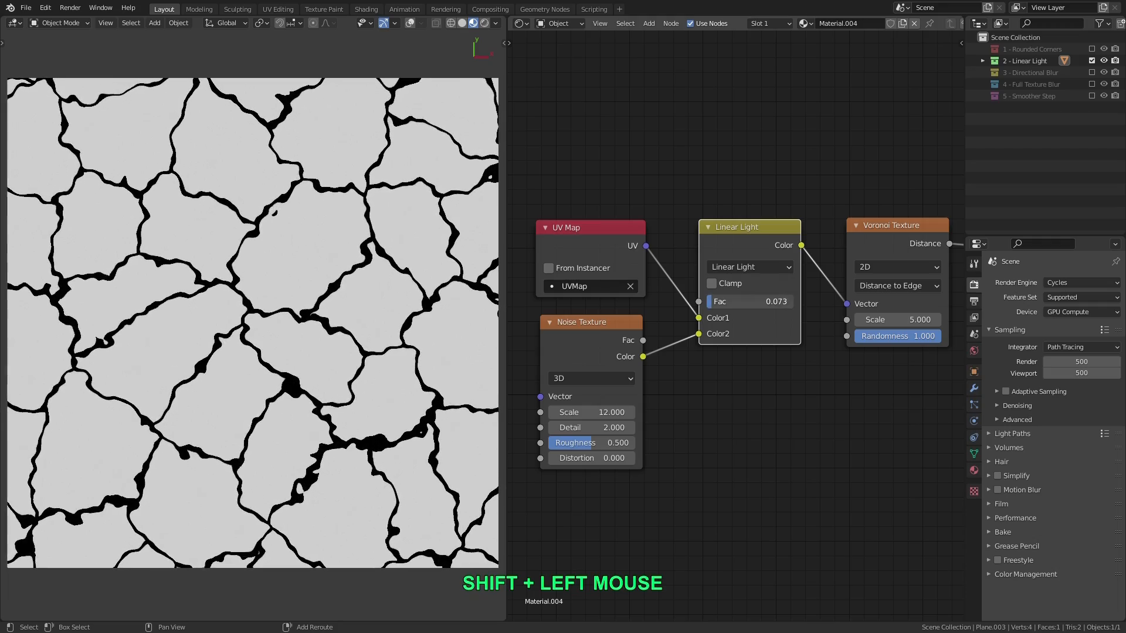
left_click_drag(750, 302, 775, 302)
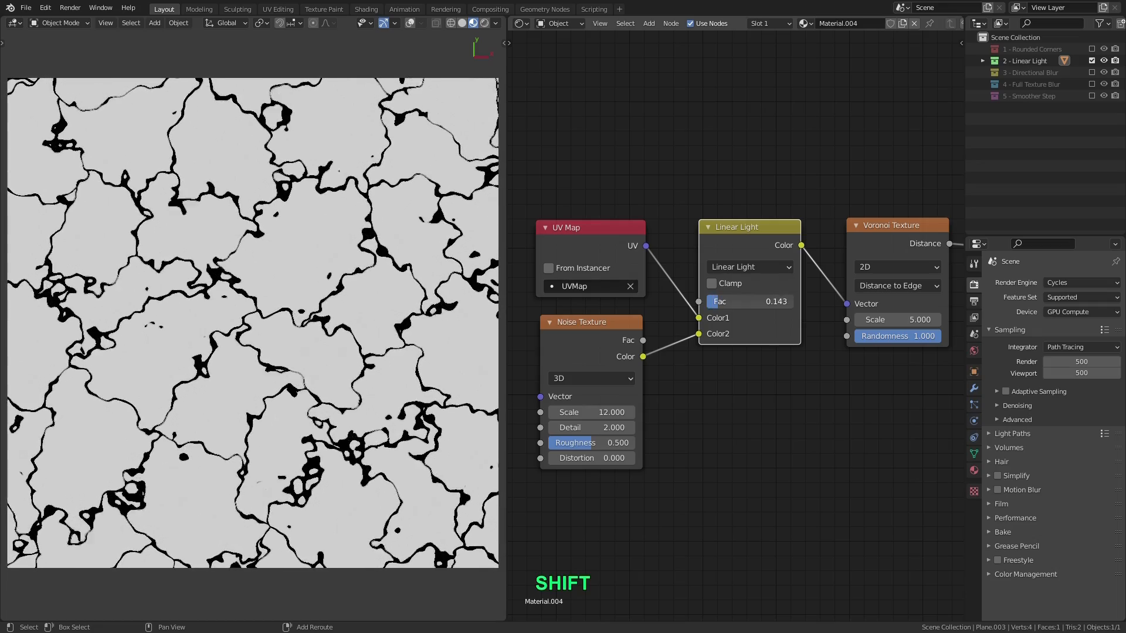
left_click(747, 301)
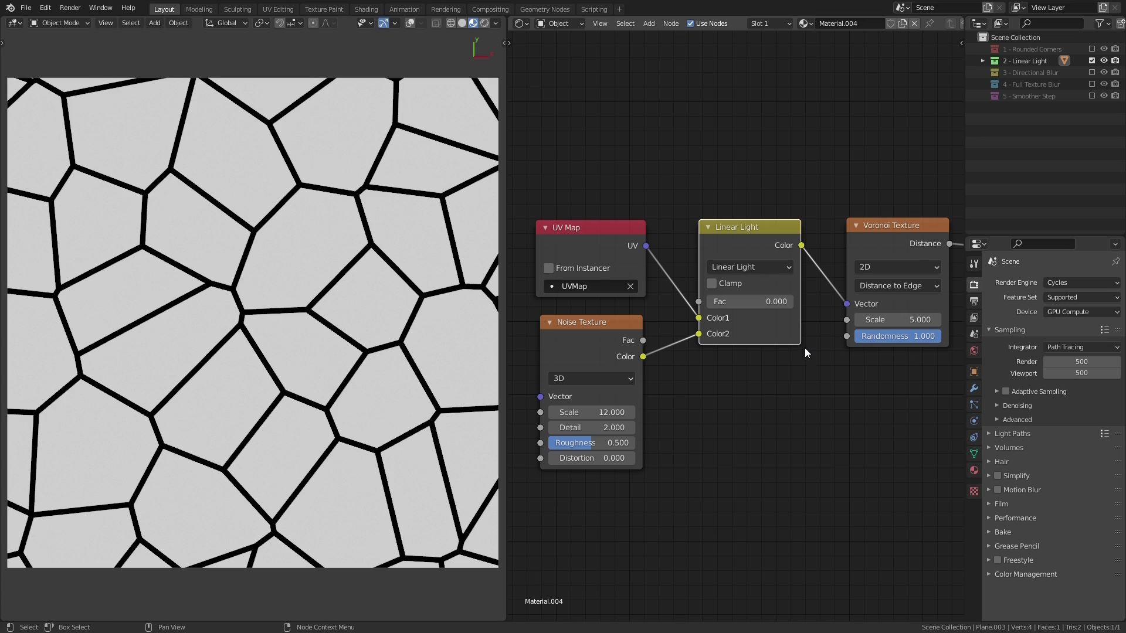
mouse_move(790, 405)
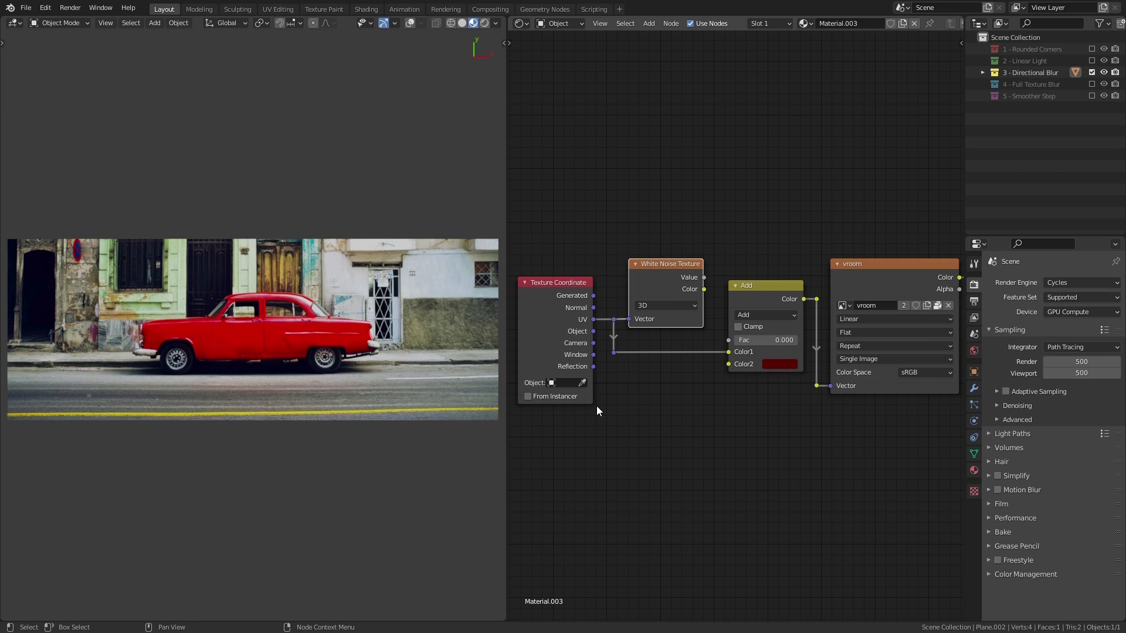
mouse_move(422, 435)
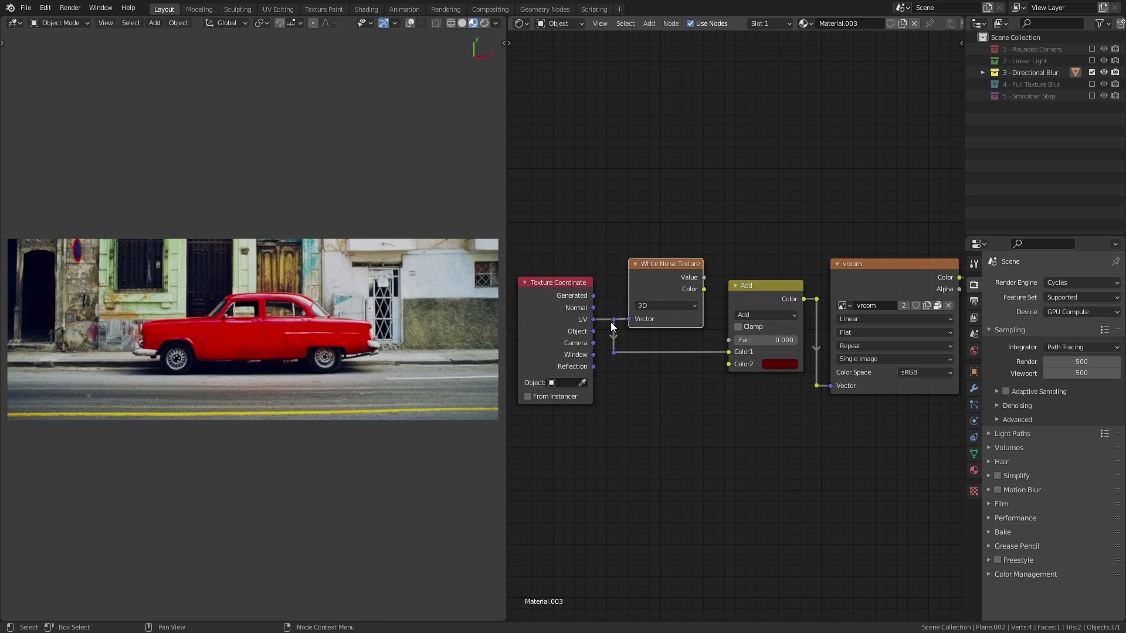
mouse_move(756, 334)
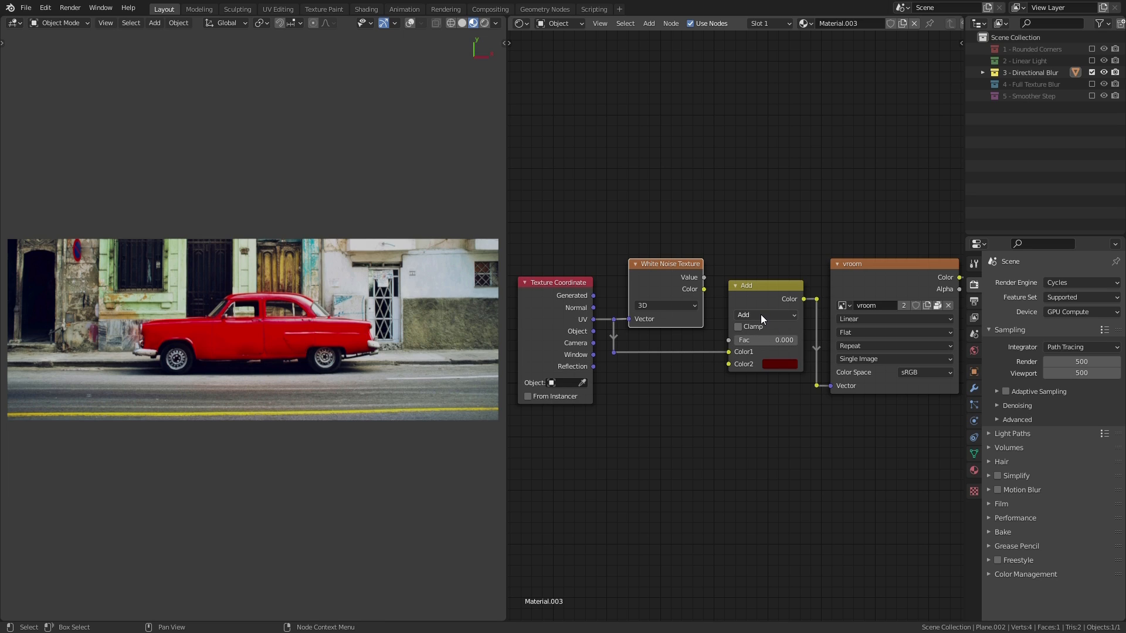
Test the Add node's factor at several strengths to shift the car image, ending back at 0.
left_click(778, 363)
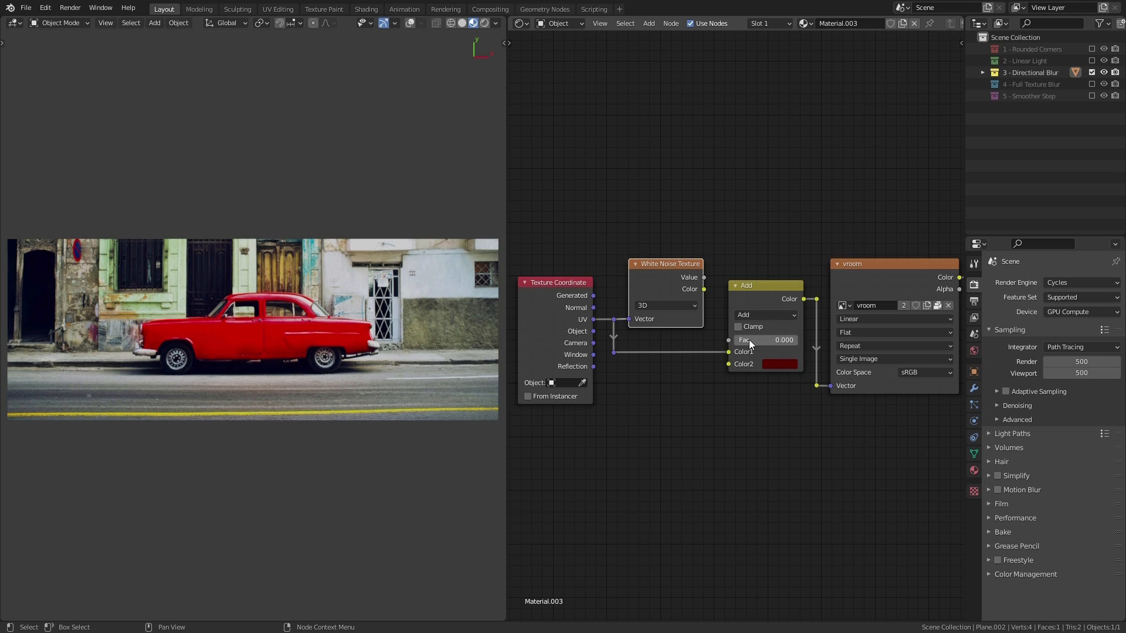
left_click_drag(755, 340, 786, 340)
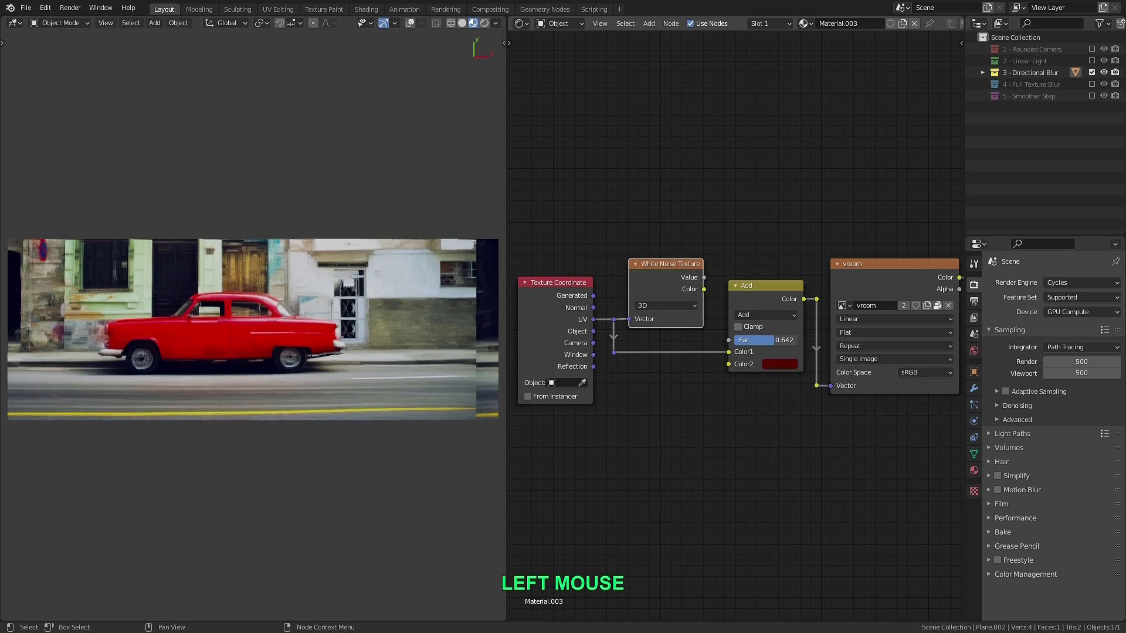
left_click_drag(765, 340, 798, 340)
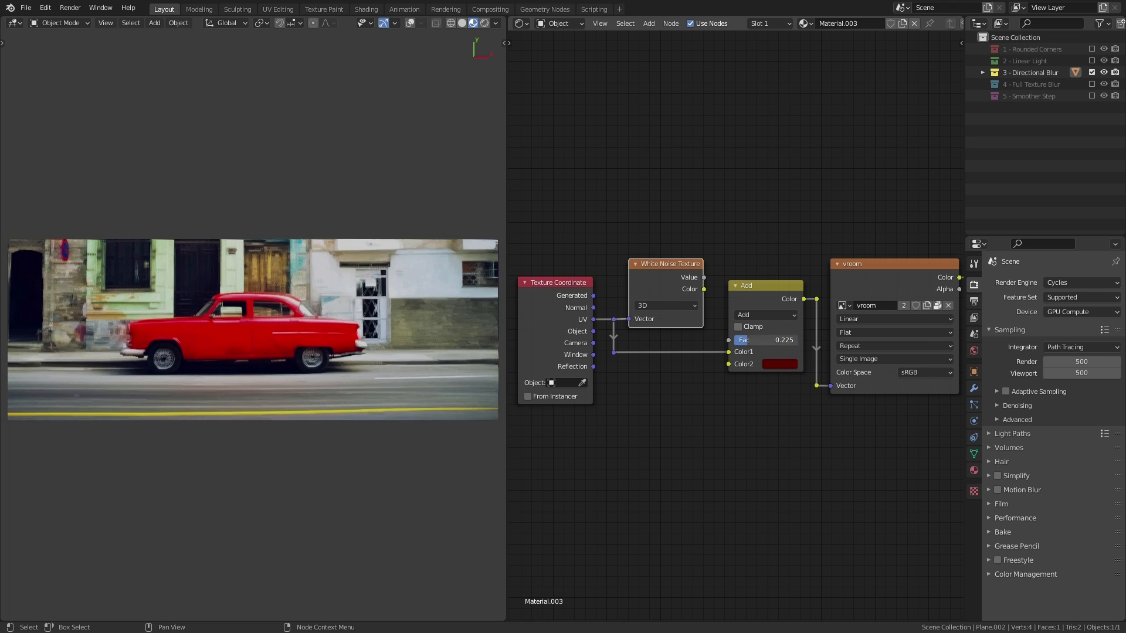
left_click_drag(765, 340, 754, 340)
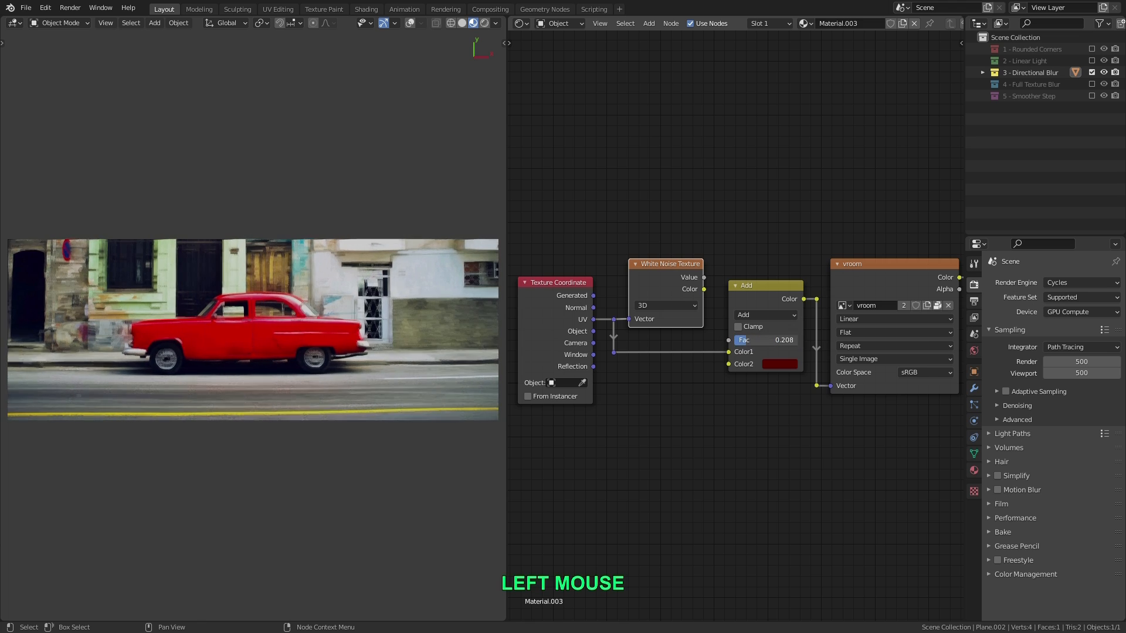
left_click_drag(765, 341, 789, 340)
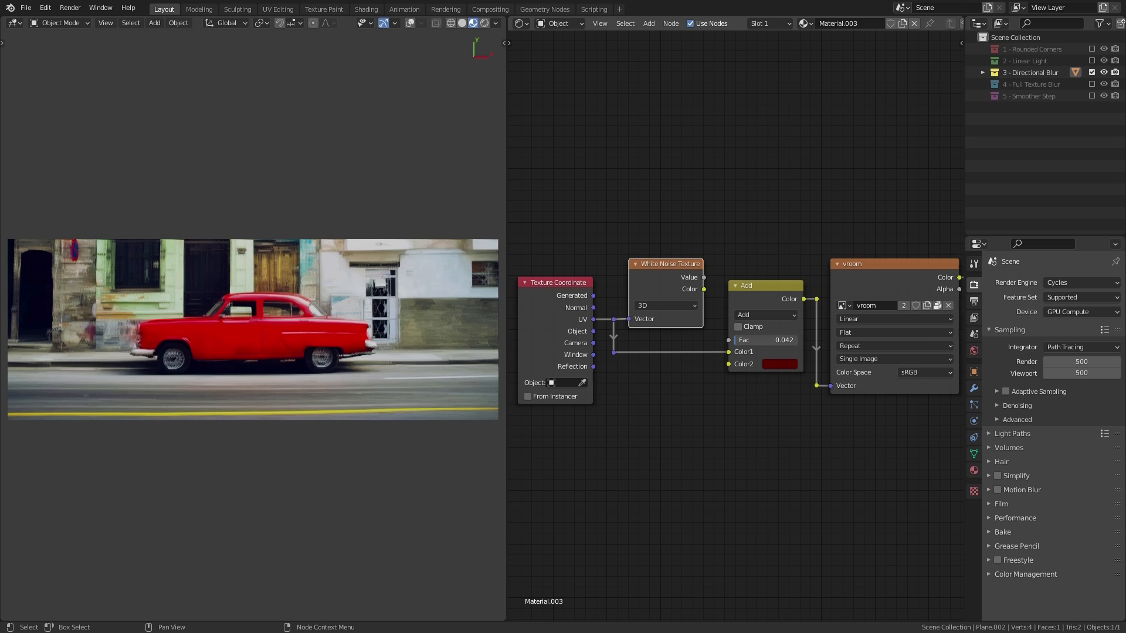
left_click_drag(747, 340, 789, 340)
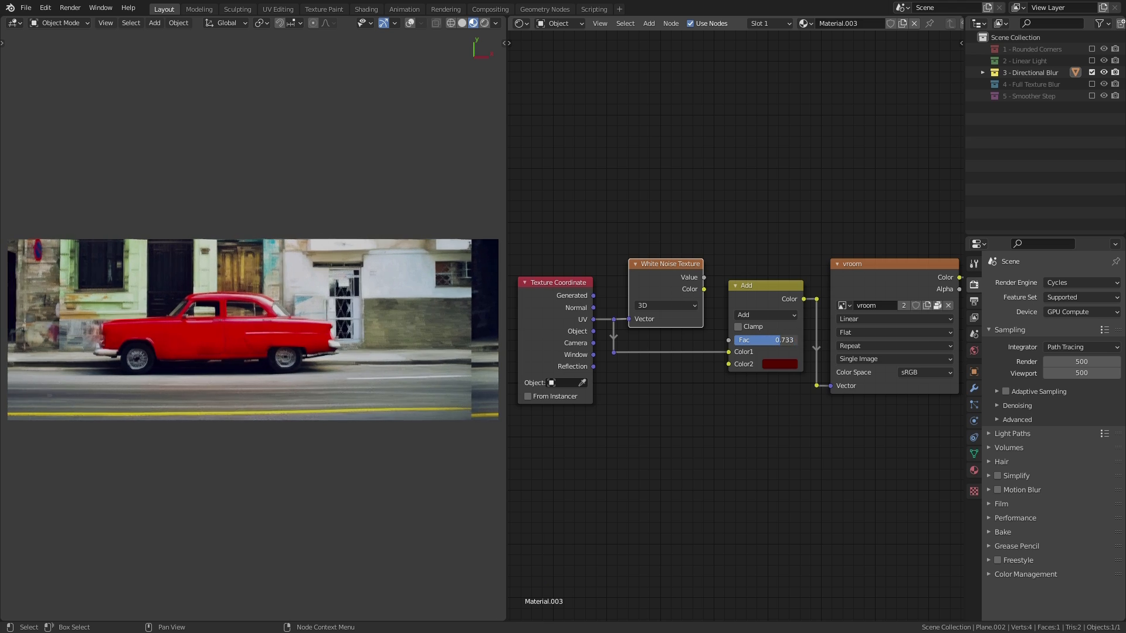
left_click_drag(783, 340, 729, 340)
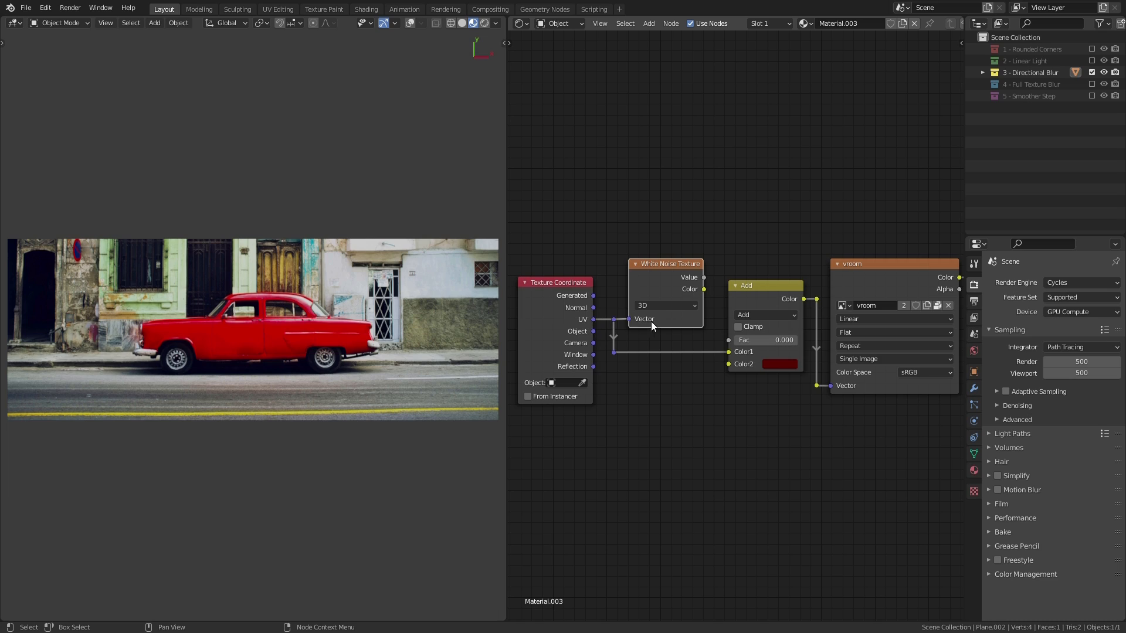
mouse_move(667, 287)
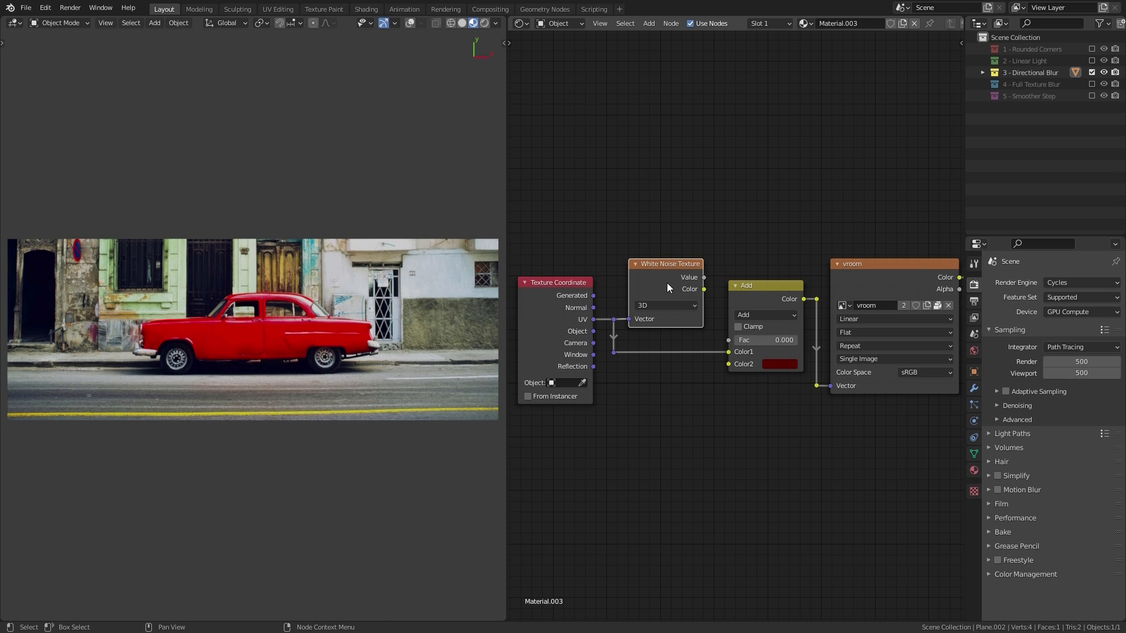
mouse_move(698, 281)
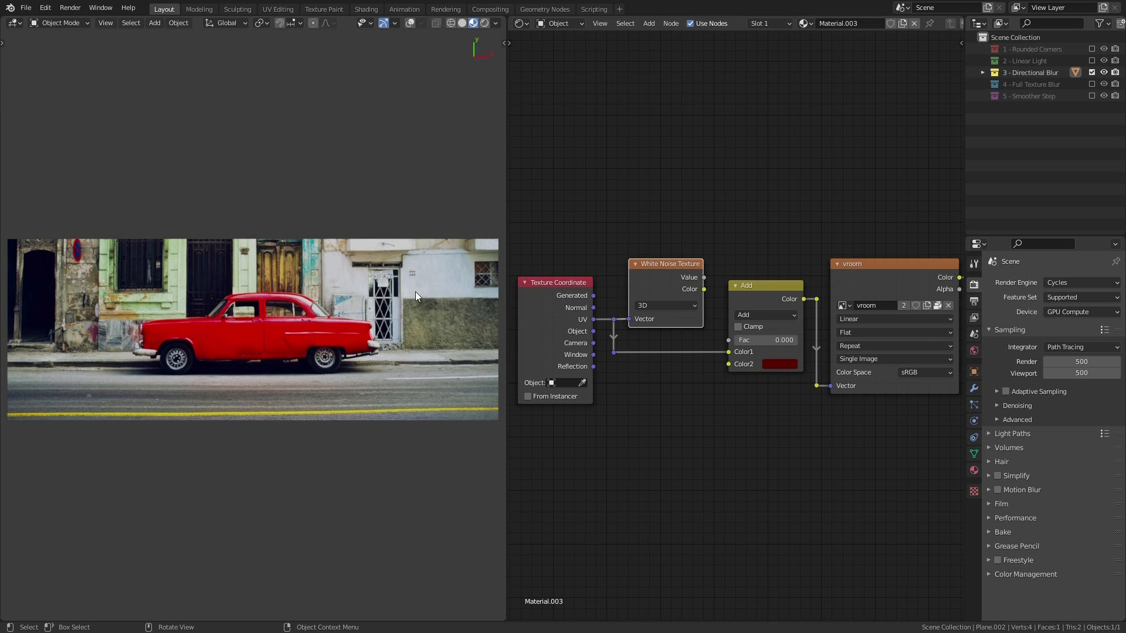
mouse_move(337, 348)
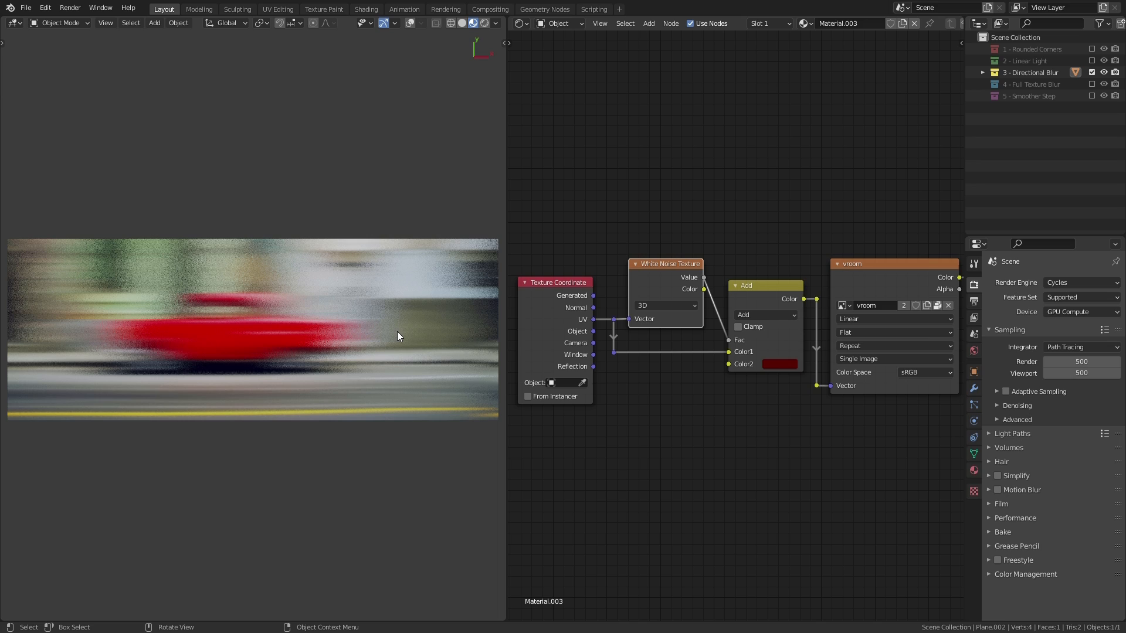
mouse_move(399, 343)
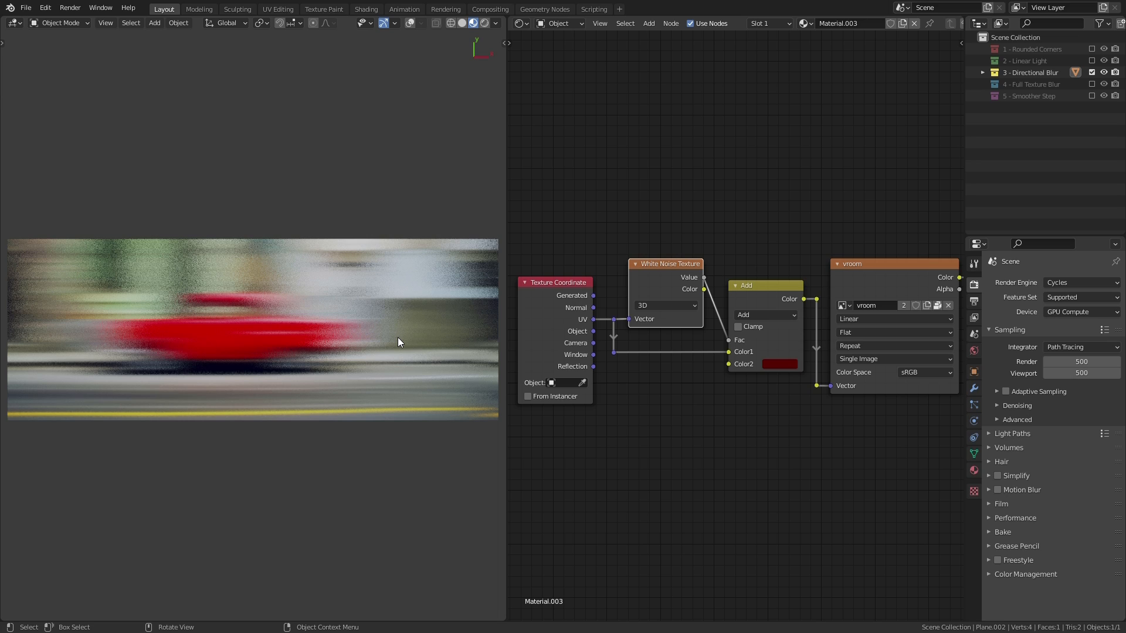
mouse_move(324, 341)
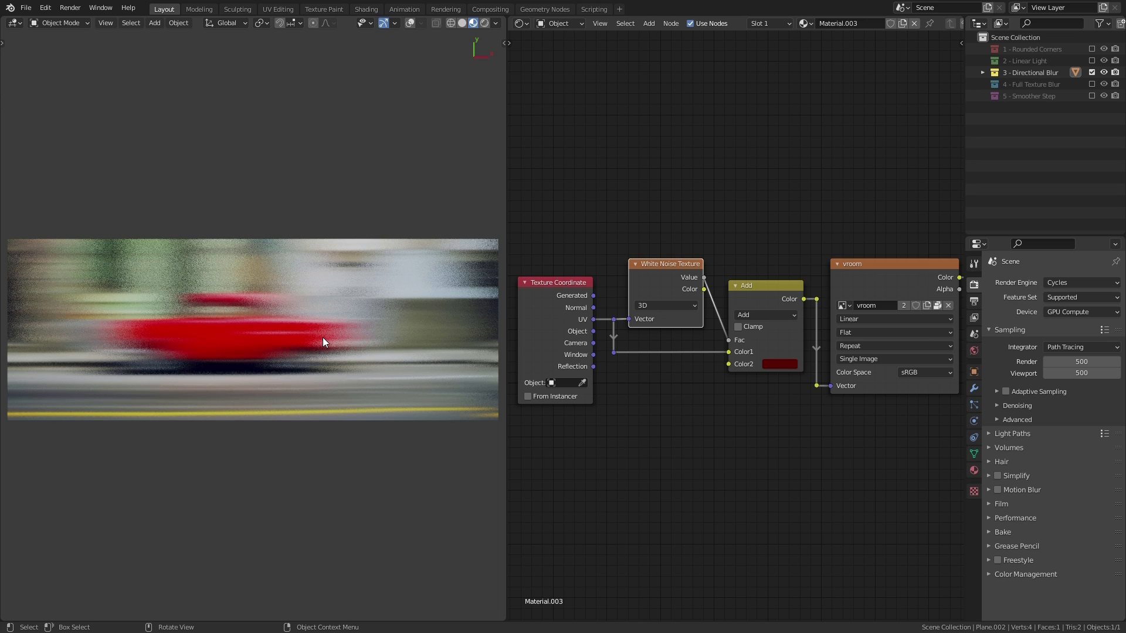
mouse_move(366, 342)
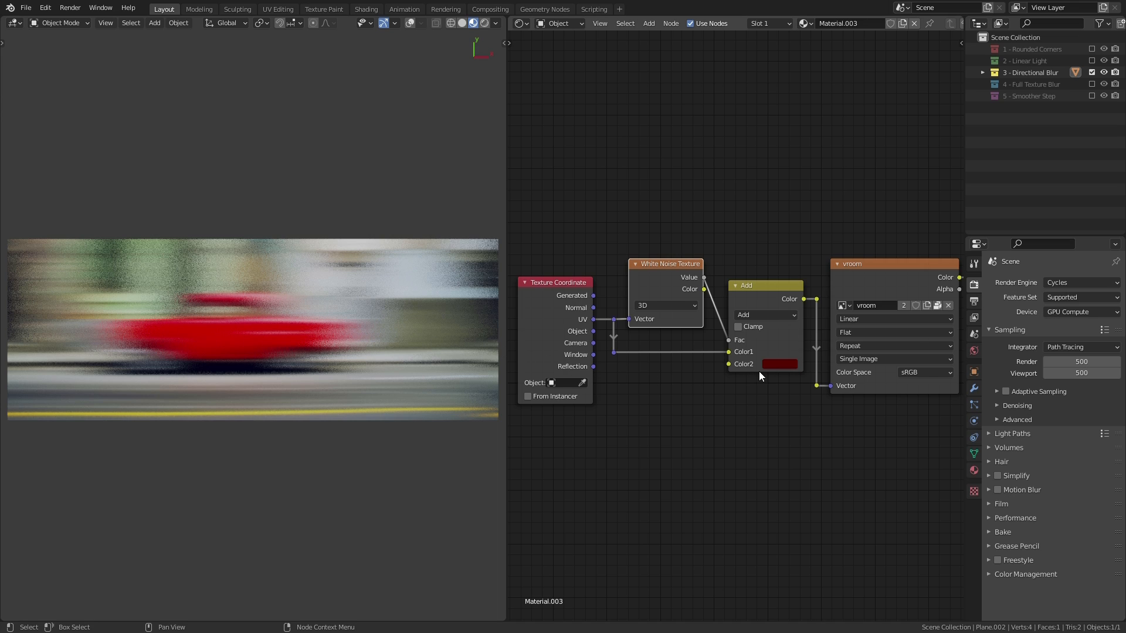
Set the Add node's second colour to dark green so the car blurs vertically.
left_click(779, 364)
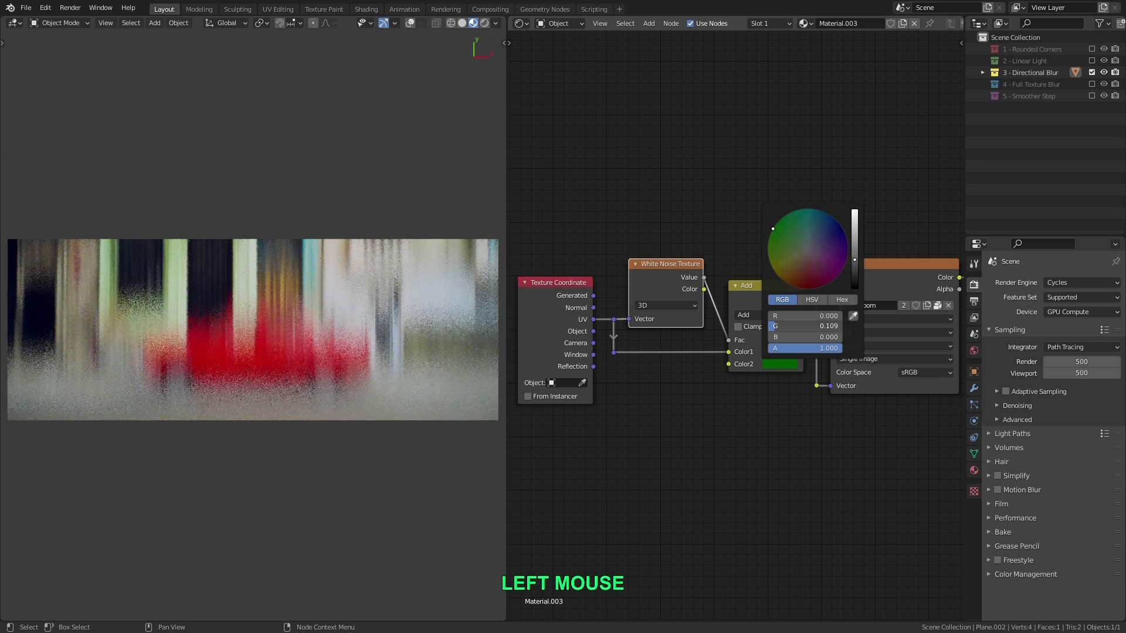
left_click(807, 247)
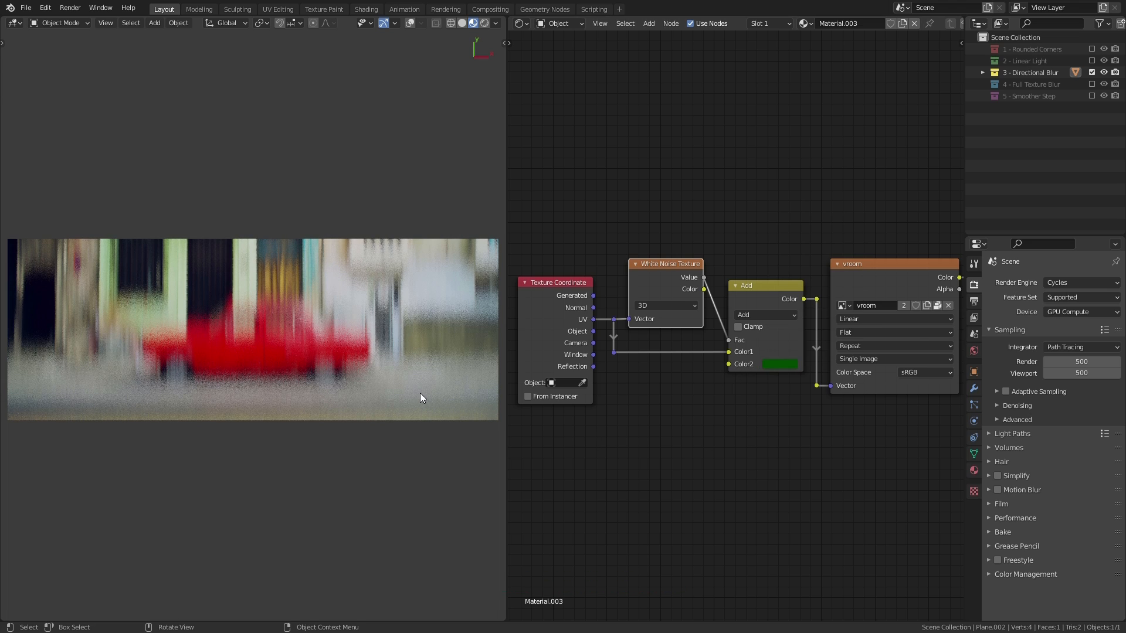
mouse_move(473, 392)
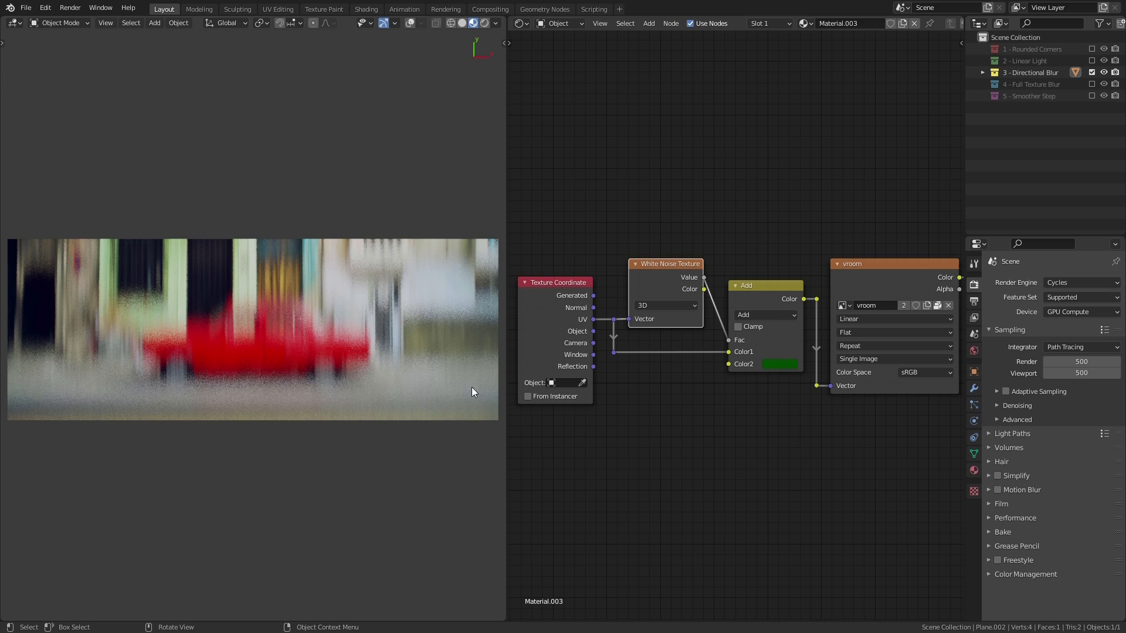
mouse_move(714, 240)
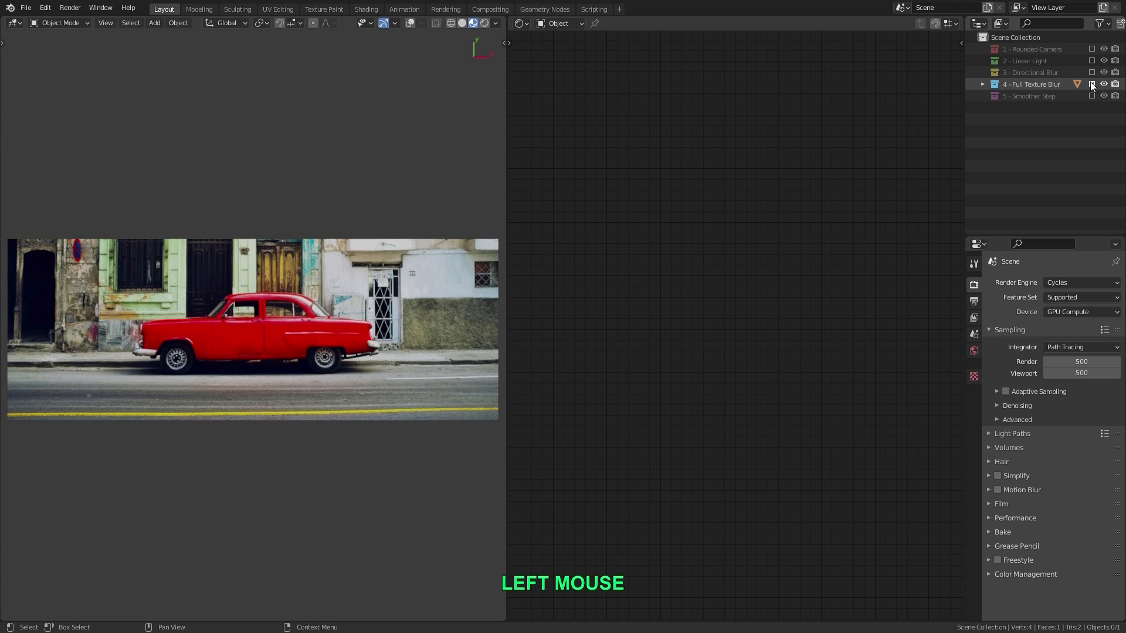
Select the Full Texture Blur plane to show its UV, White Noise and Add material.
left_click(1092, 85)
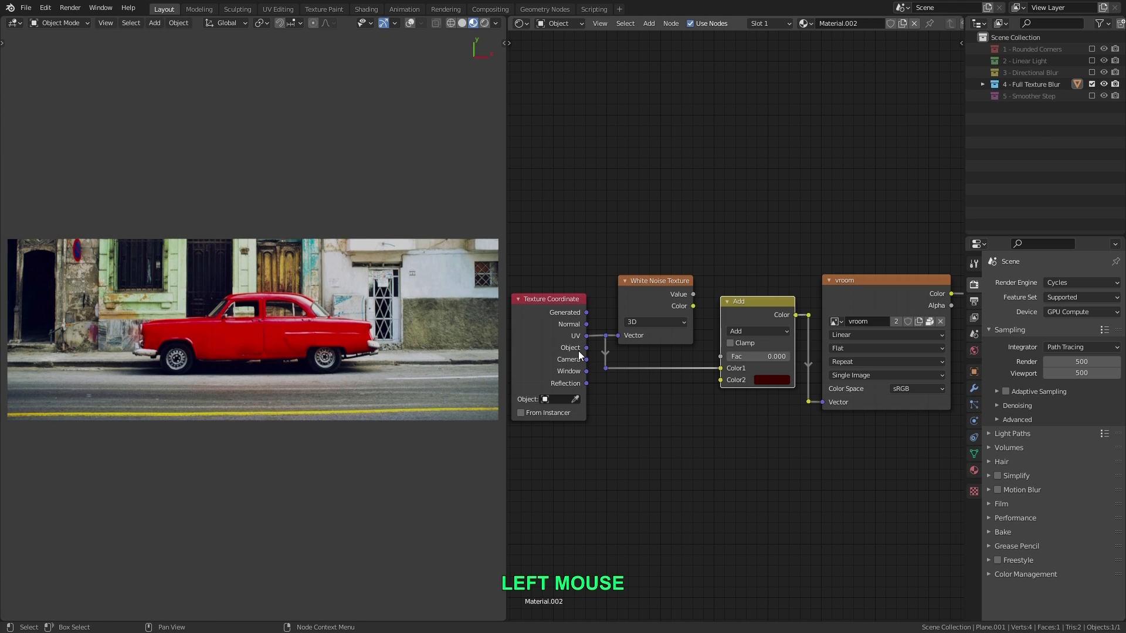
left_click(756, 357)
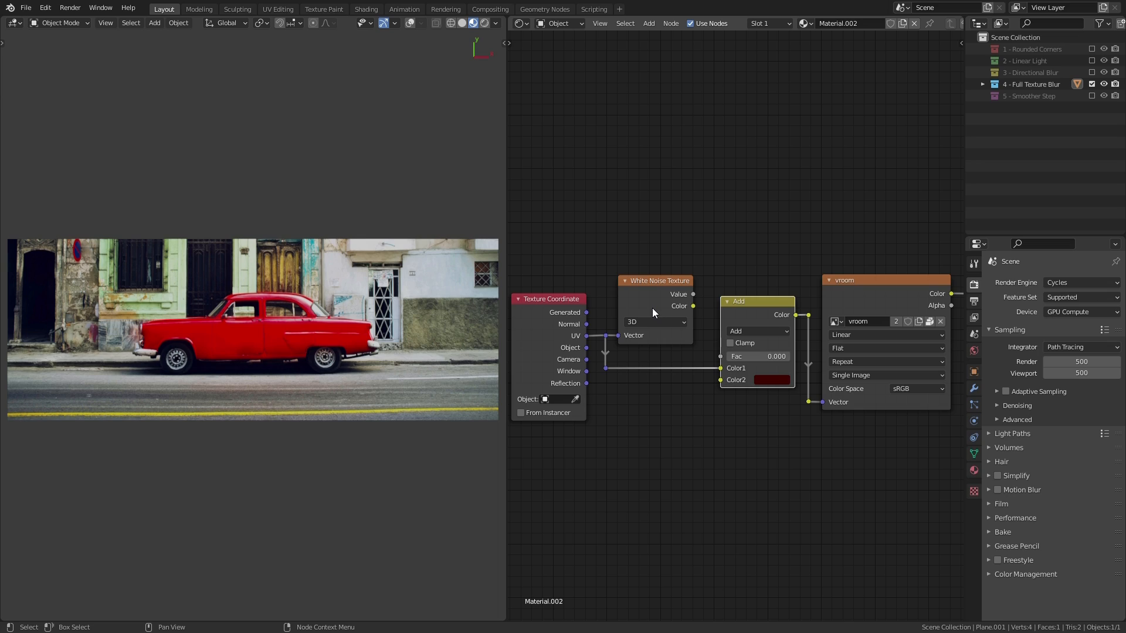
mouse_move(690, 301)
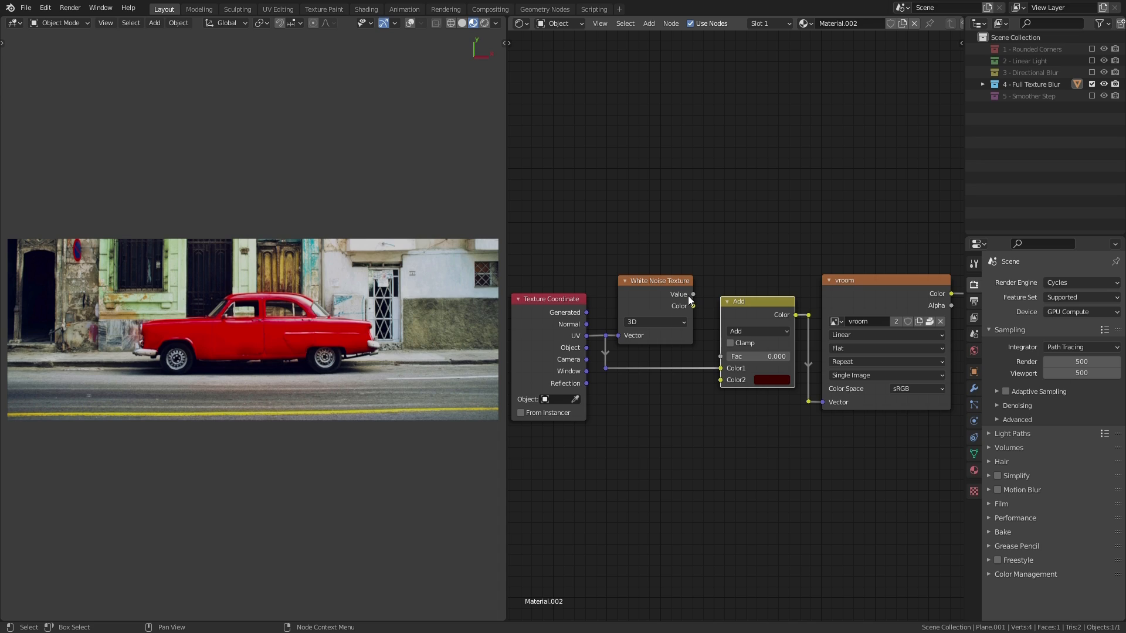
mouse_move(683, 307)
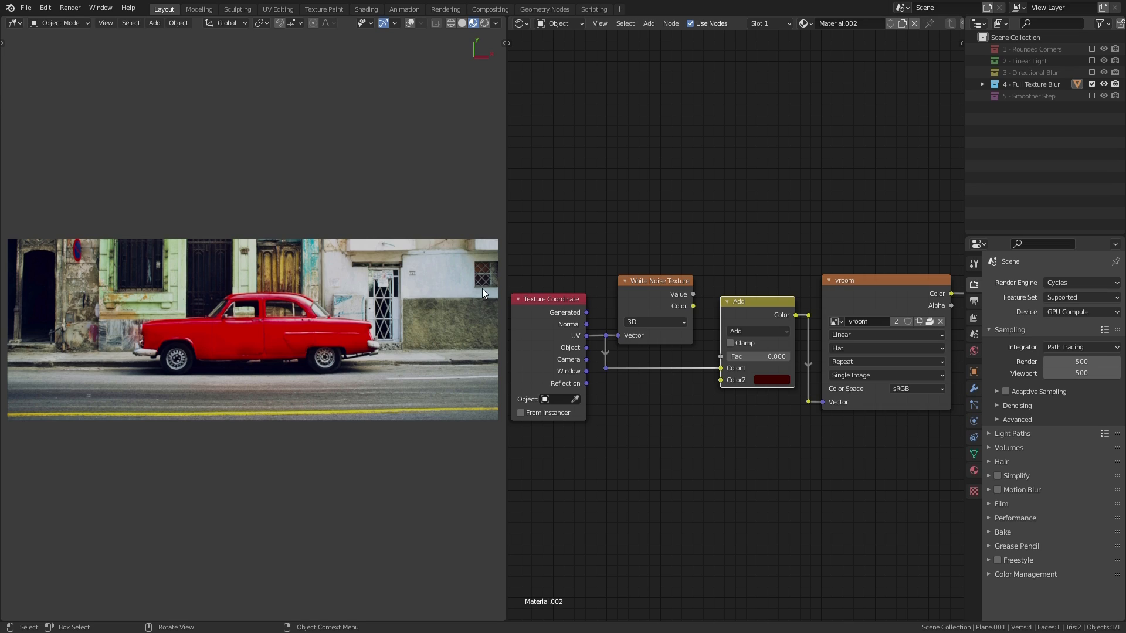
mouse_move(297, 349)
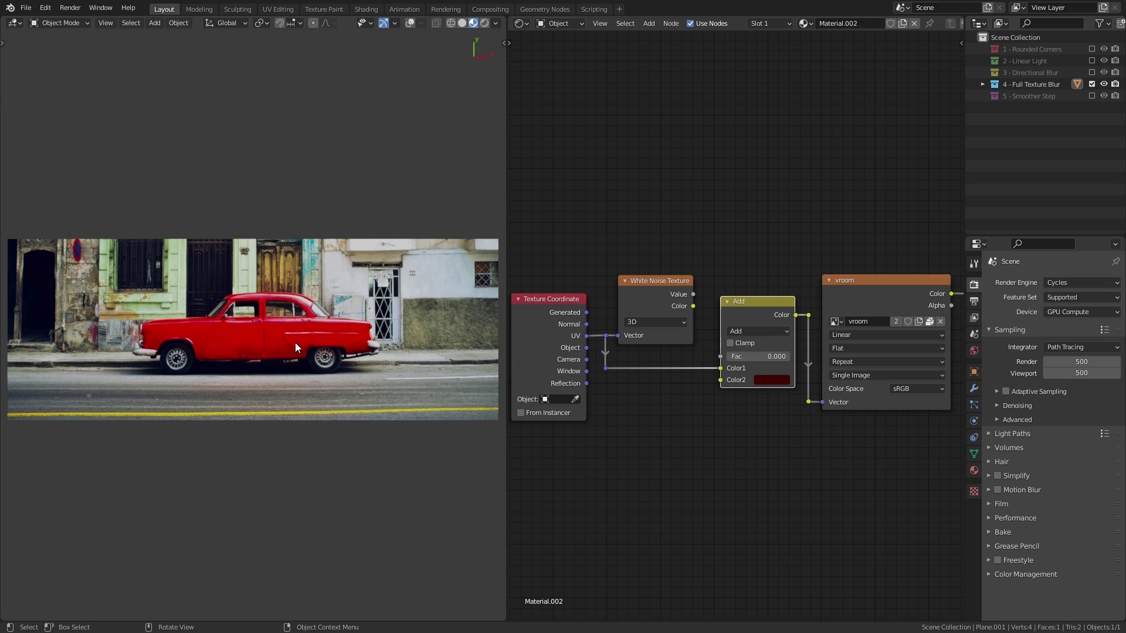
mouse_move(353, 323)
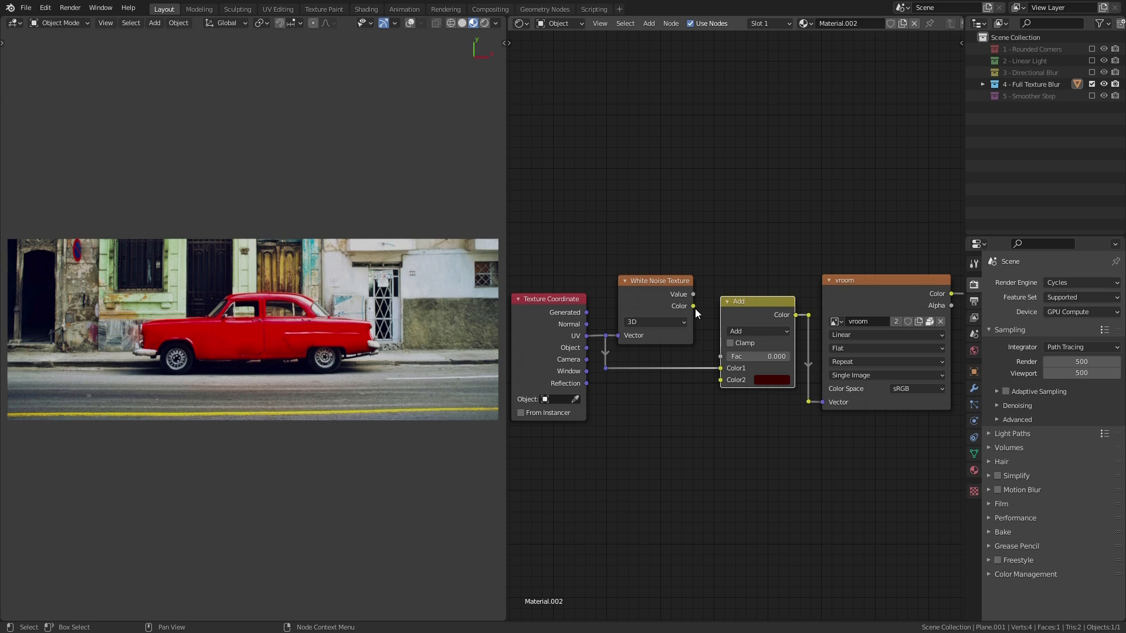
Feed the White Noise colour into Add's Color2, preview the all-over blur, then reset the factor to 0.
left_click_drag(694, 306, 720, 380)
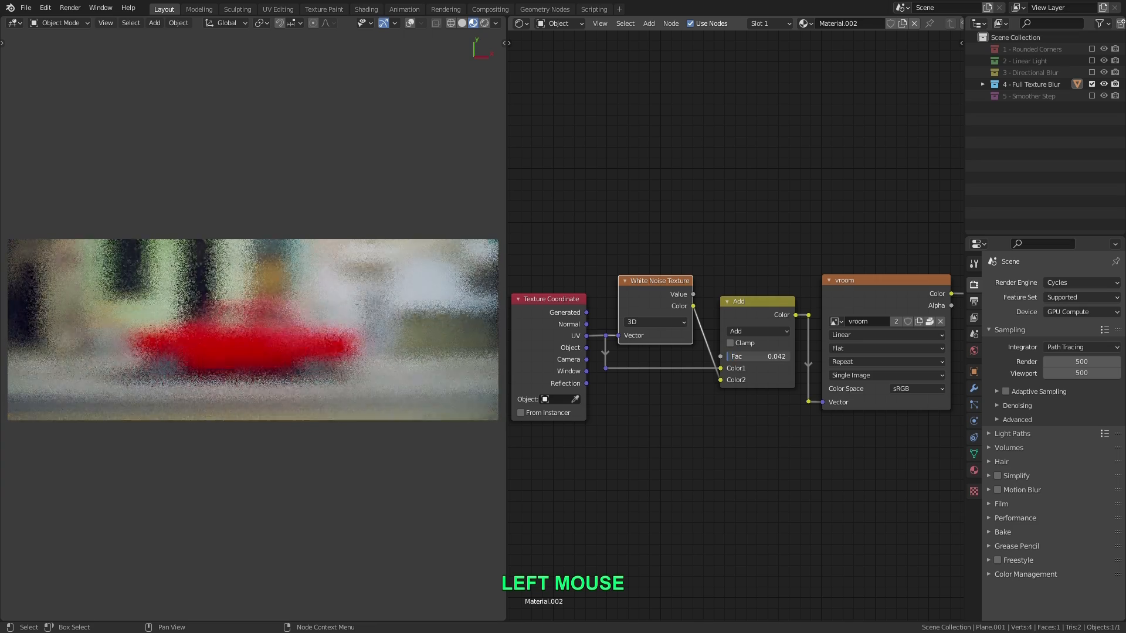
left_click(753, 356)
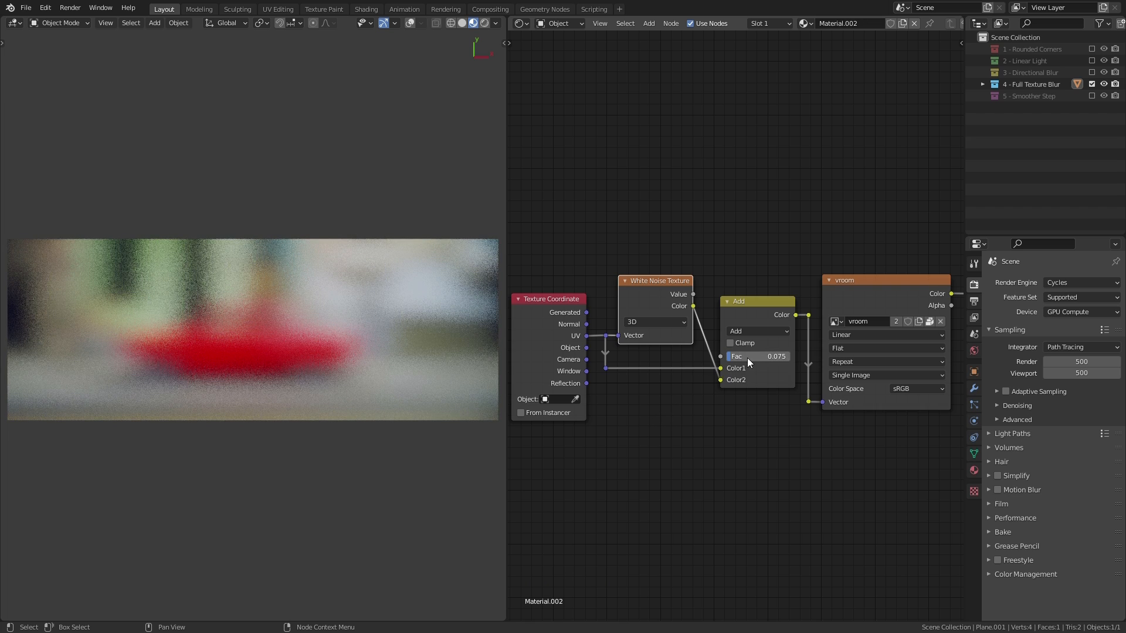
left_click_drag(758, 356, 744, 357)
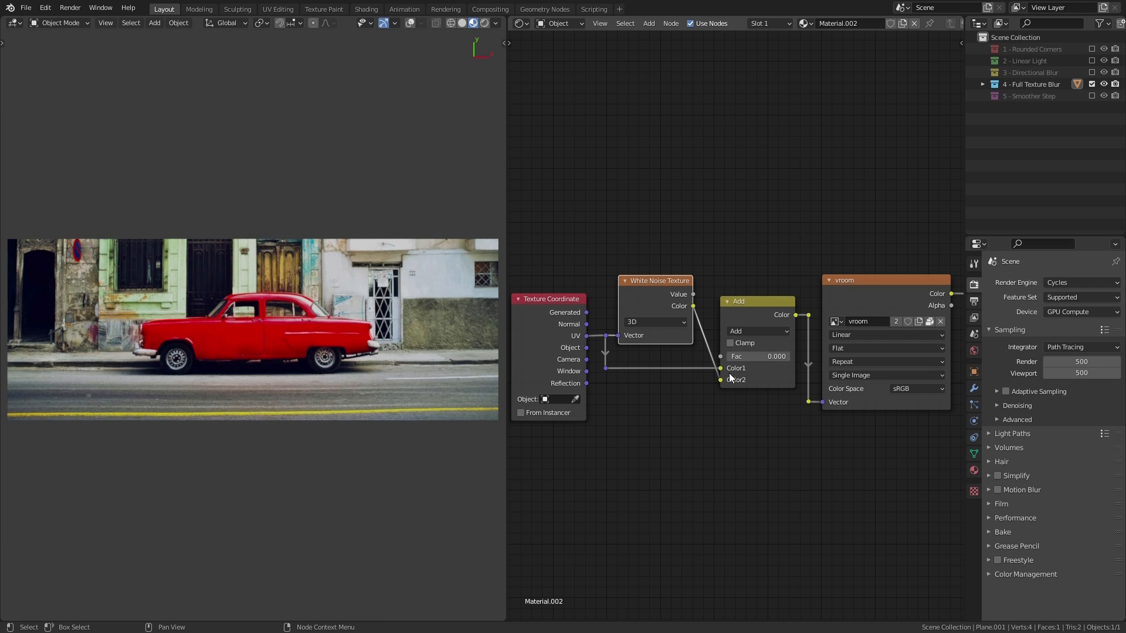
Switch the mix to Linear Light blending and set its factor to about 0.025 for an even blur.
left_click(758, 331)
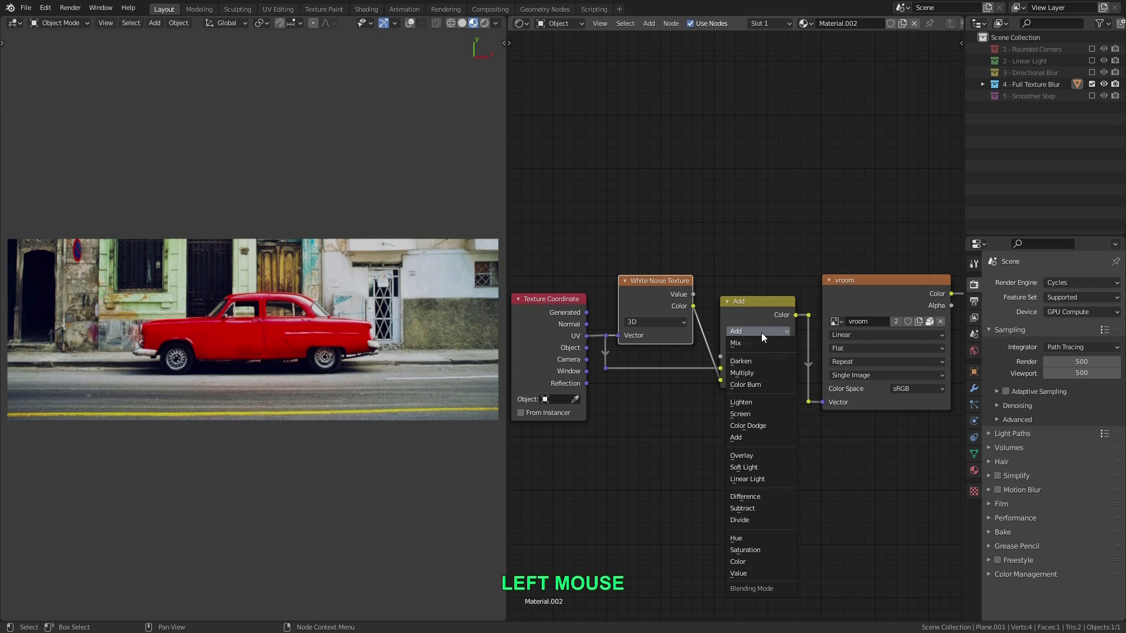
mouse_move(761, 479)
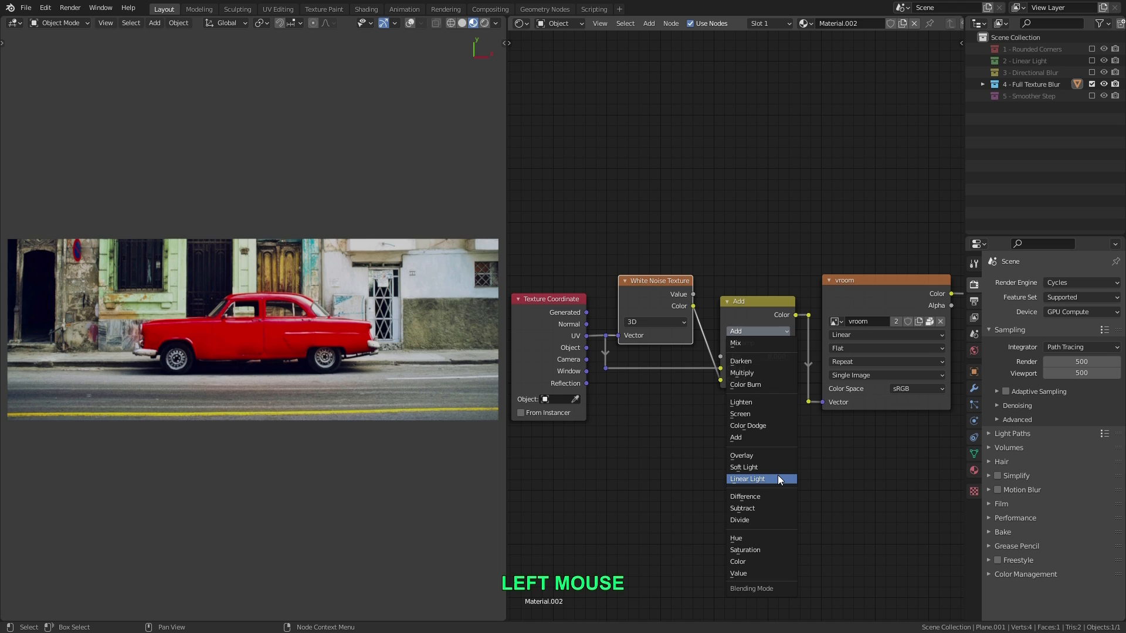
left_click(747, 479)
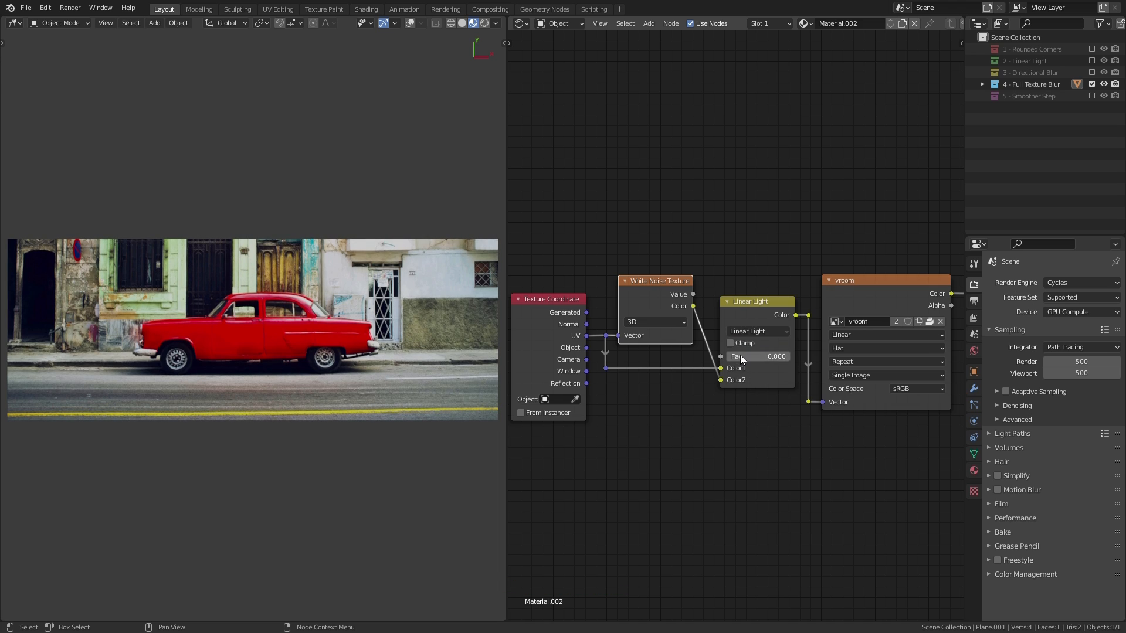
left_click_drag(754, 356, 762, 356)
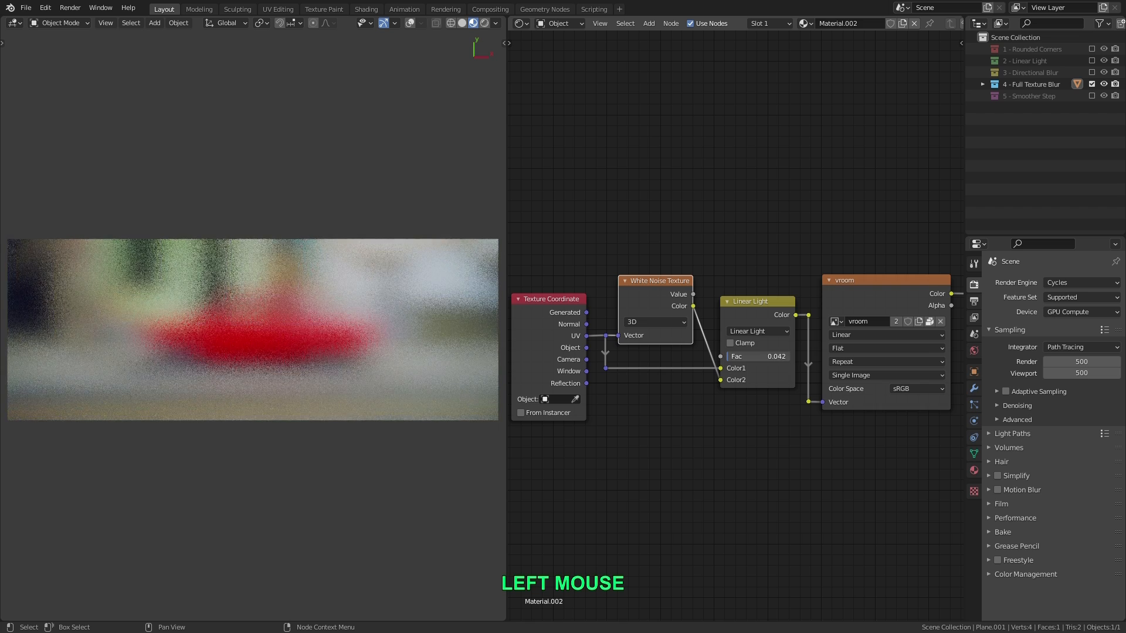
left_click_drag(762, 357, 747, 356)
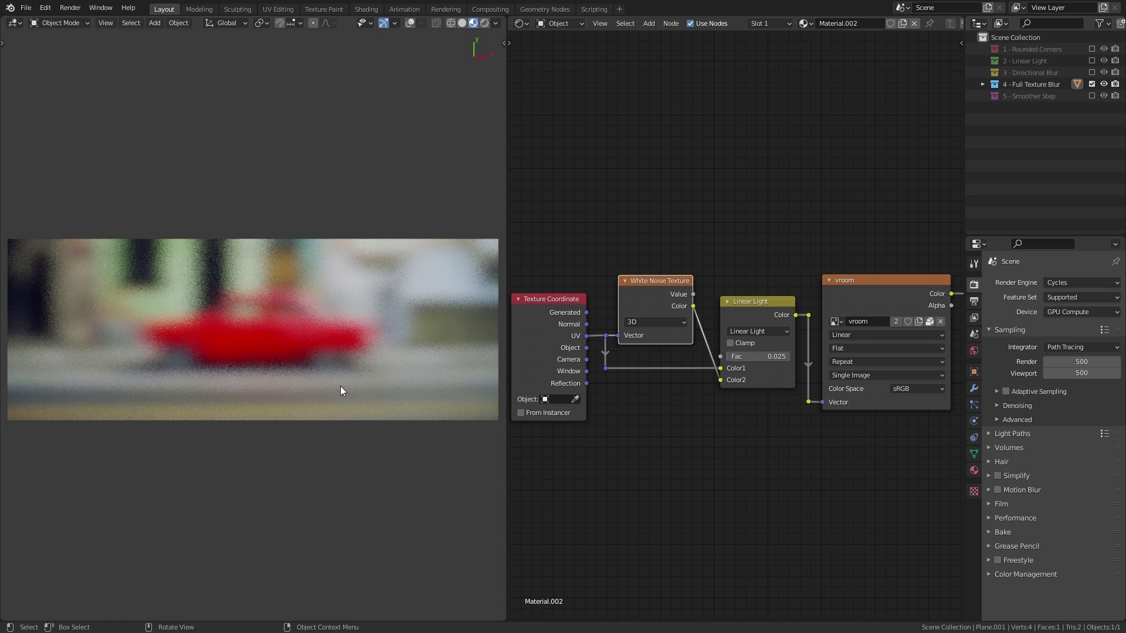
mouse_move(298, 380)
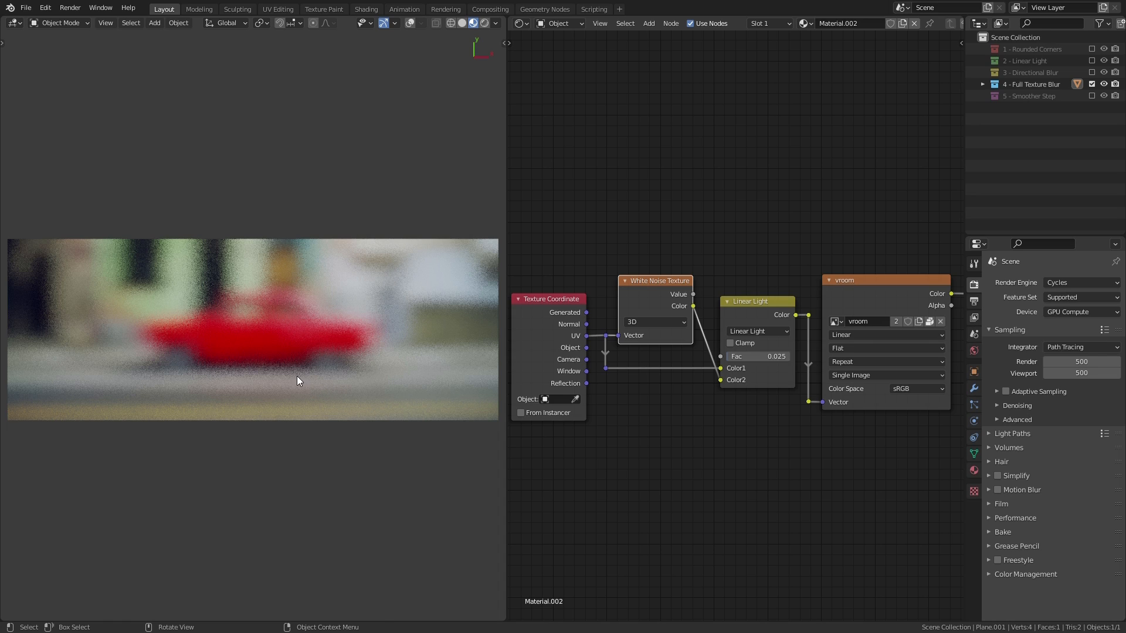
mouse_move(308, 358)
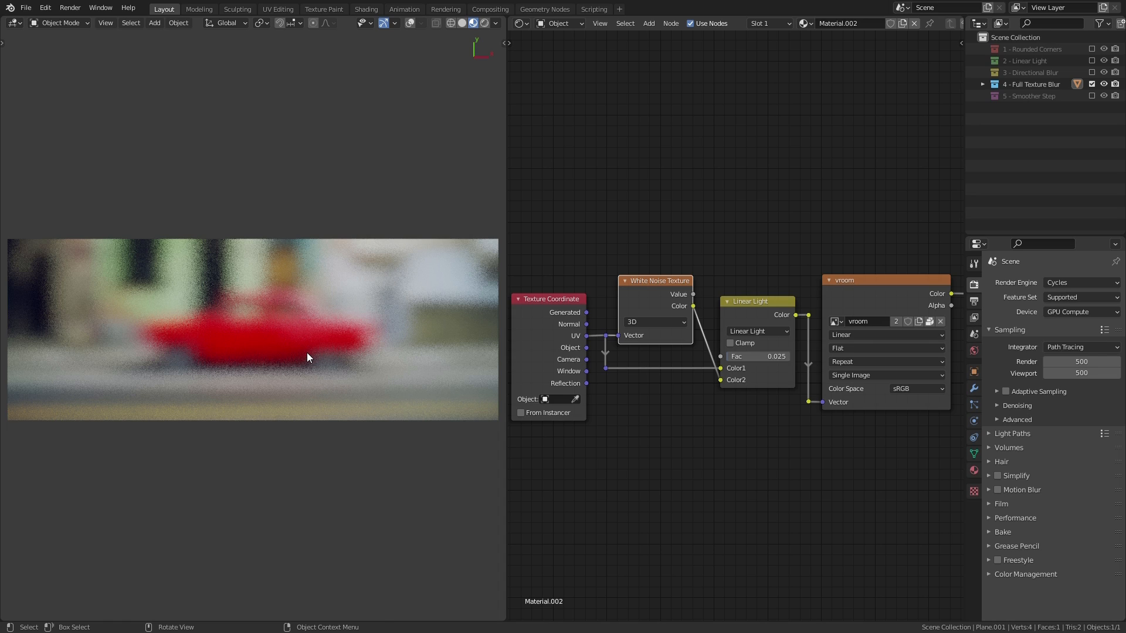
mouse_move(292, 367)
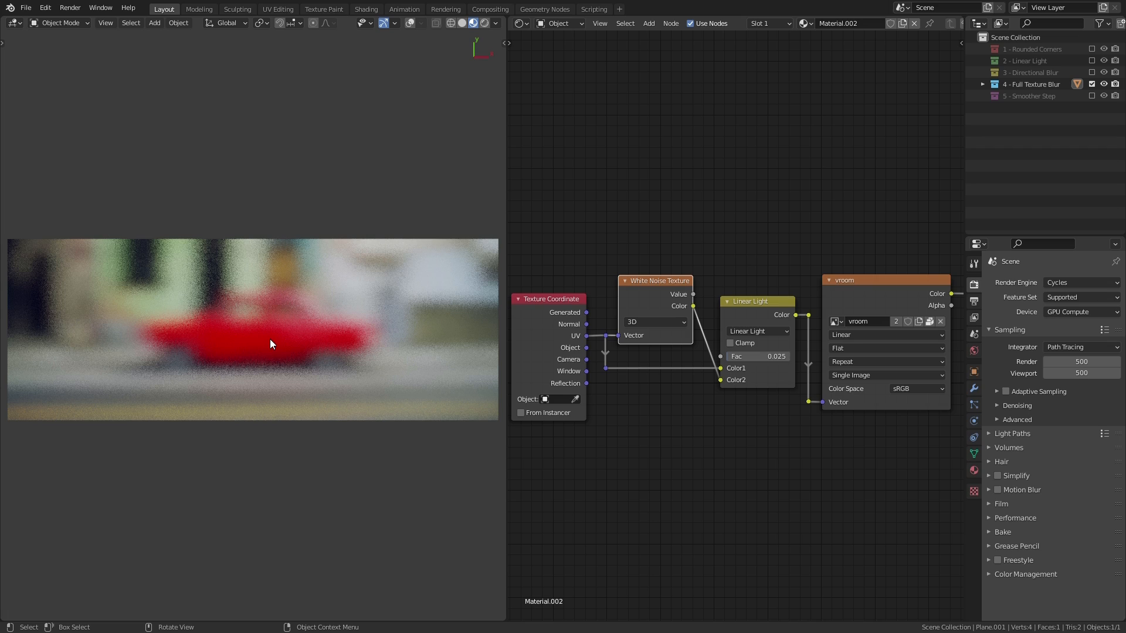
mouse_move(299, 329)
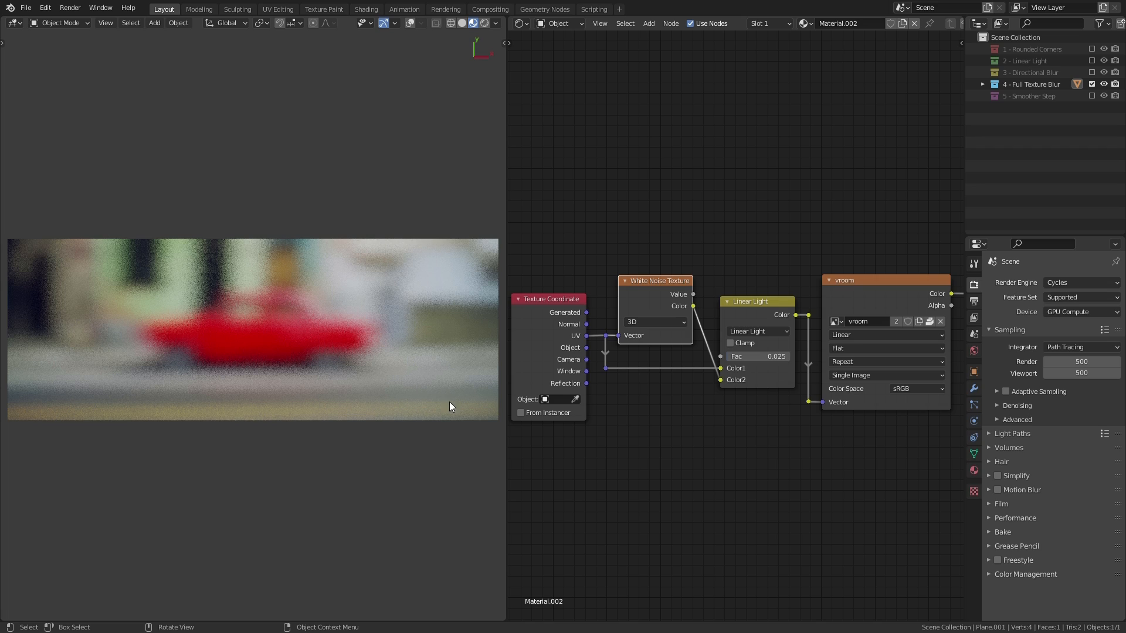
mouse_move(613, 472)
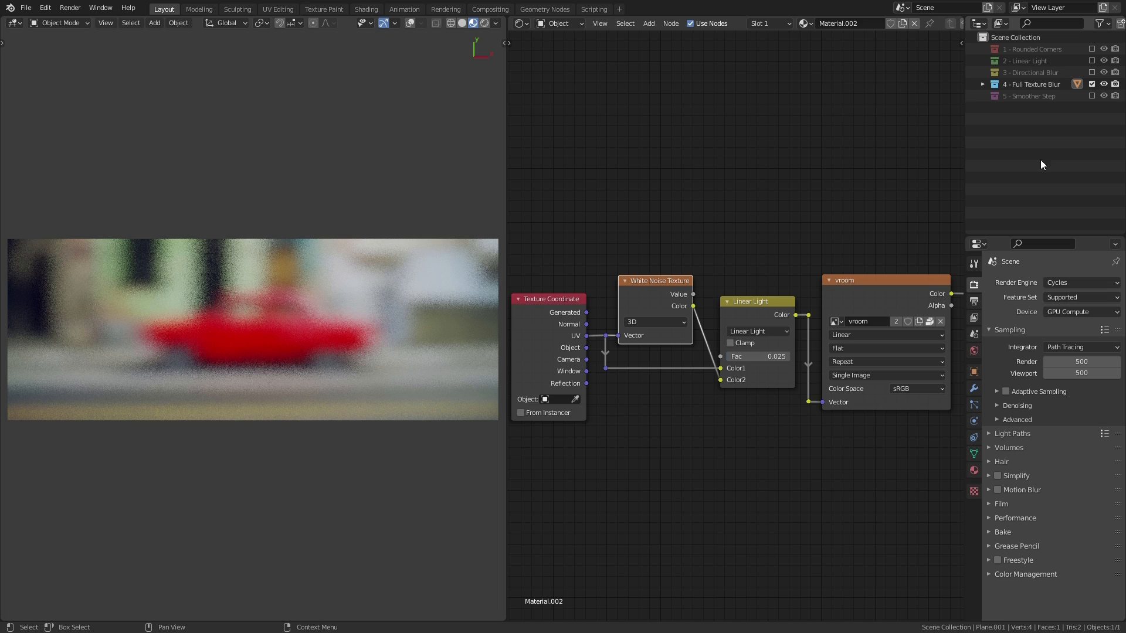
Show the 5 - Smoother Step collection and bring its Map Range node into view.
left_click(1030, 95)
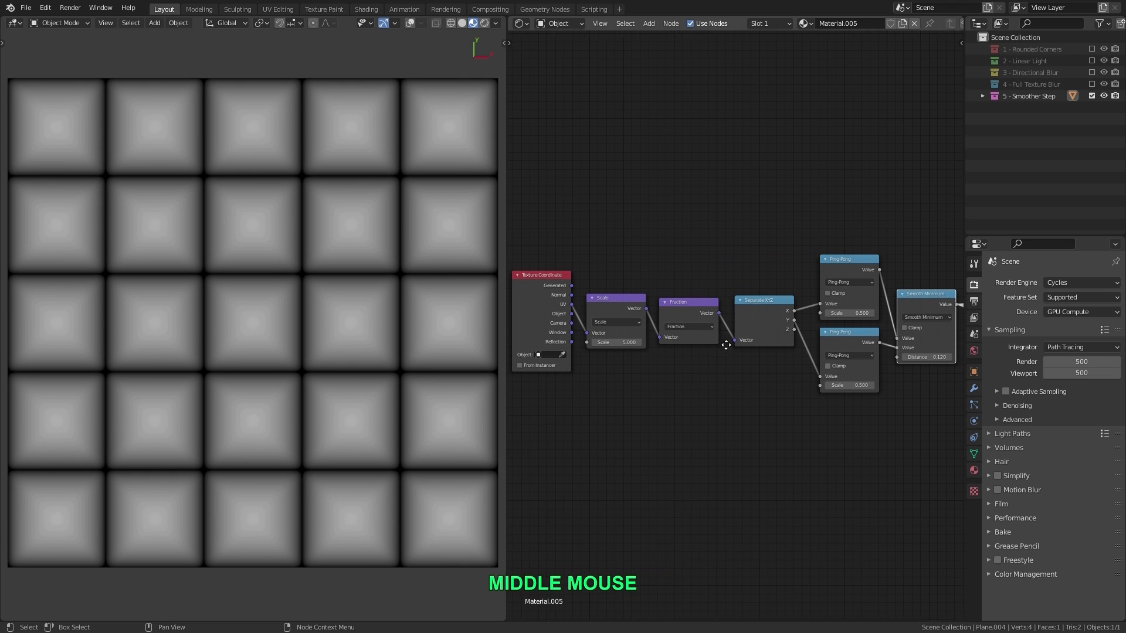
left_click_drag(725, 345, 734, 231)
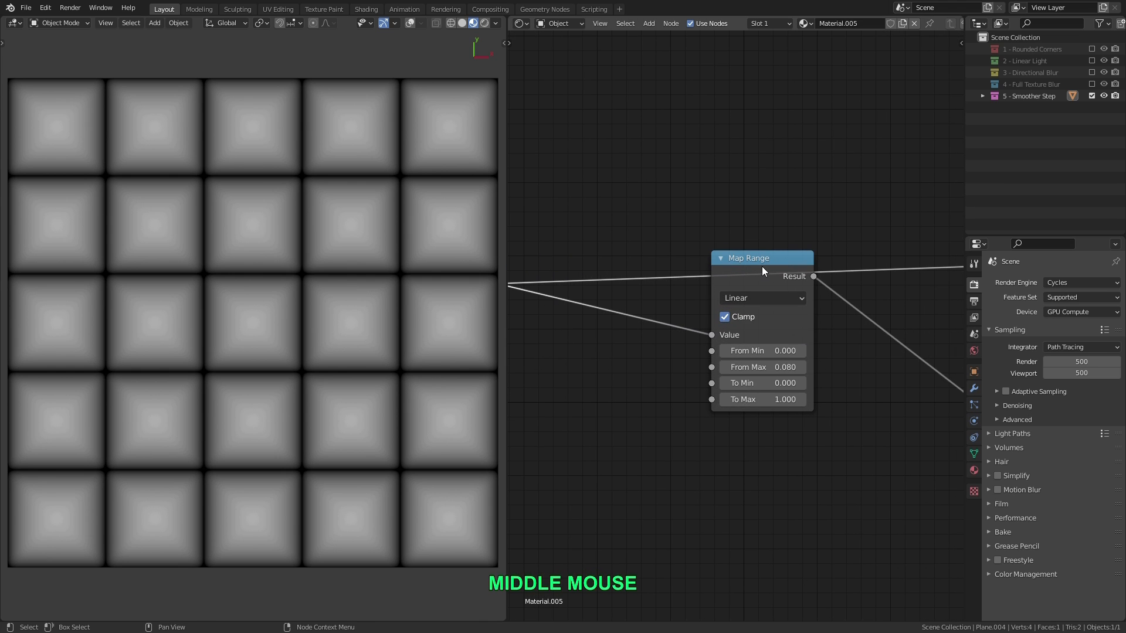
scroll("up", 3)
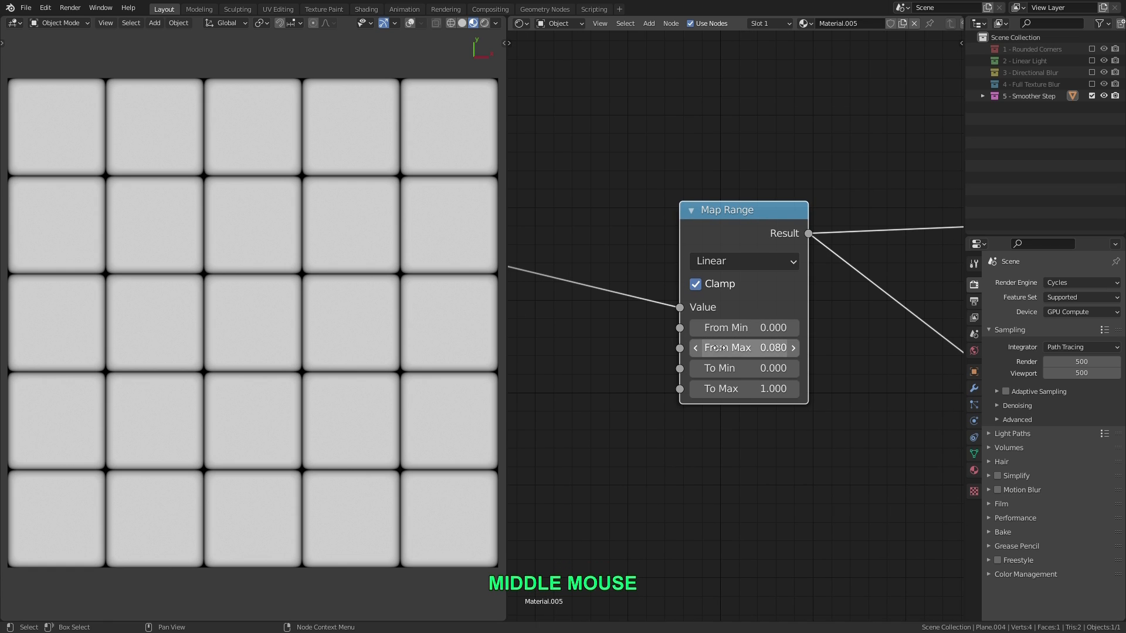
mouse_move(379, 297)
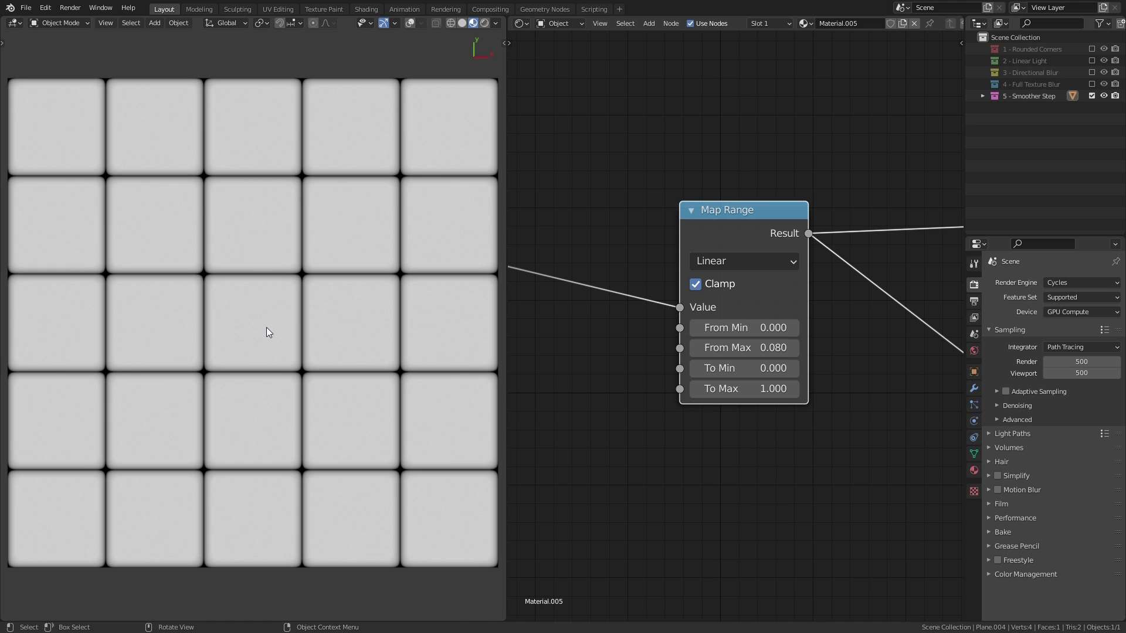
mouse_move(299, 280)
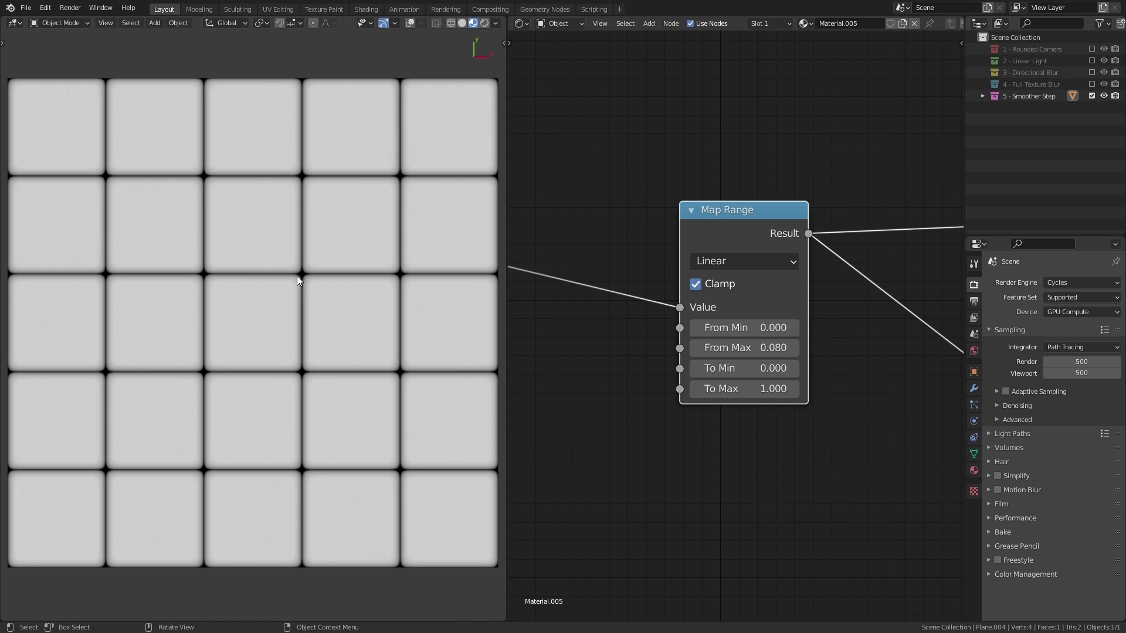
mouse_move(210, 379)
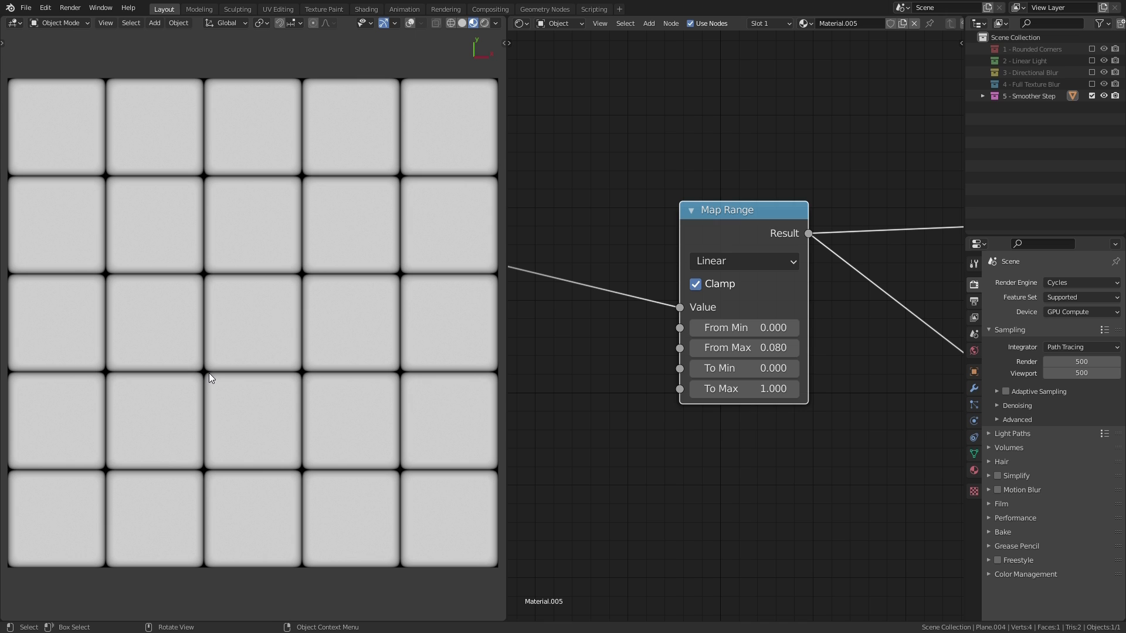
mouse_move(306, 334)
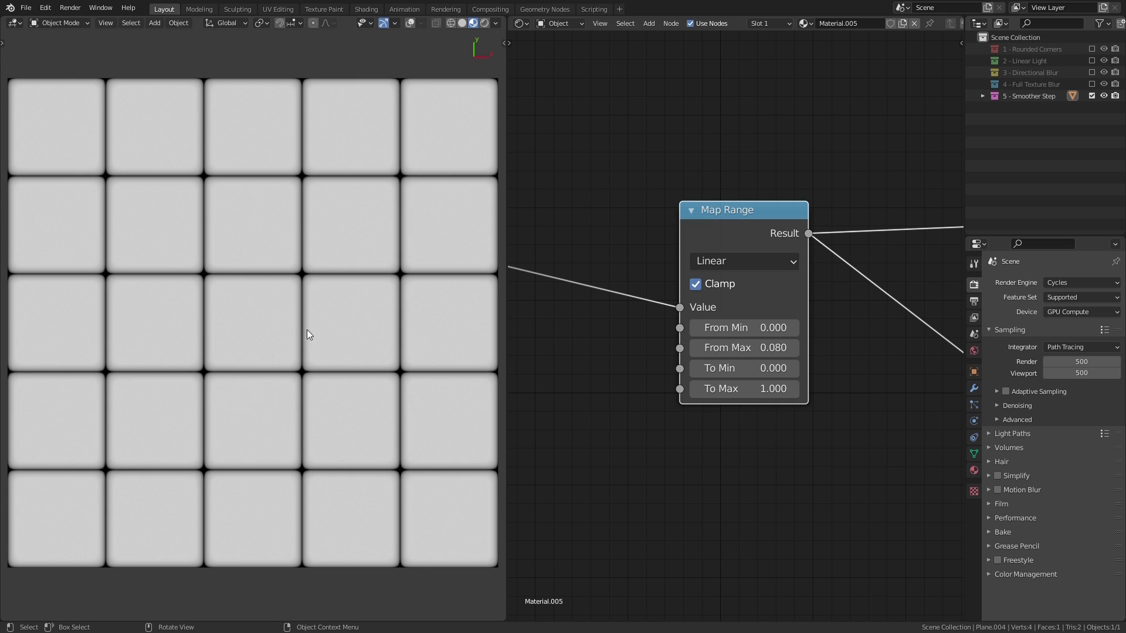
Zoom and orbit the viewport close to the displaced tile grooves and bevelled edges.
scroll("down", 3)
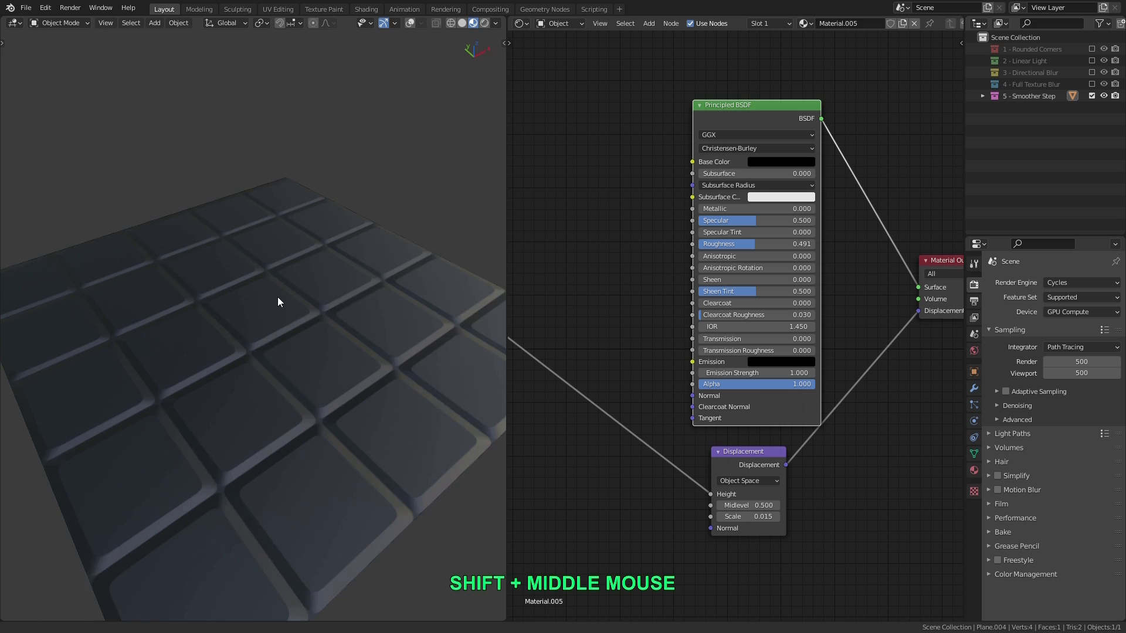
left_click_drag(279, 302, 322, 269)
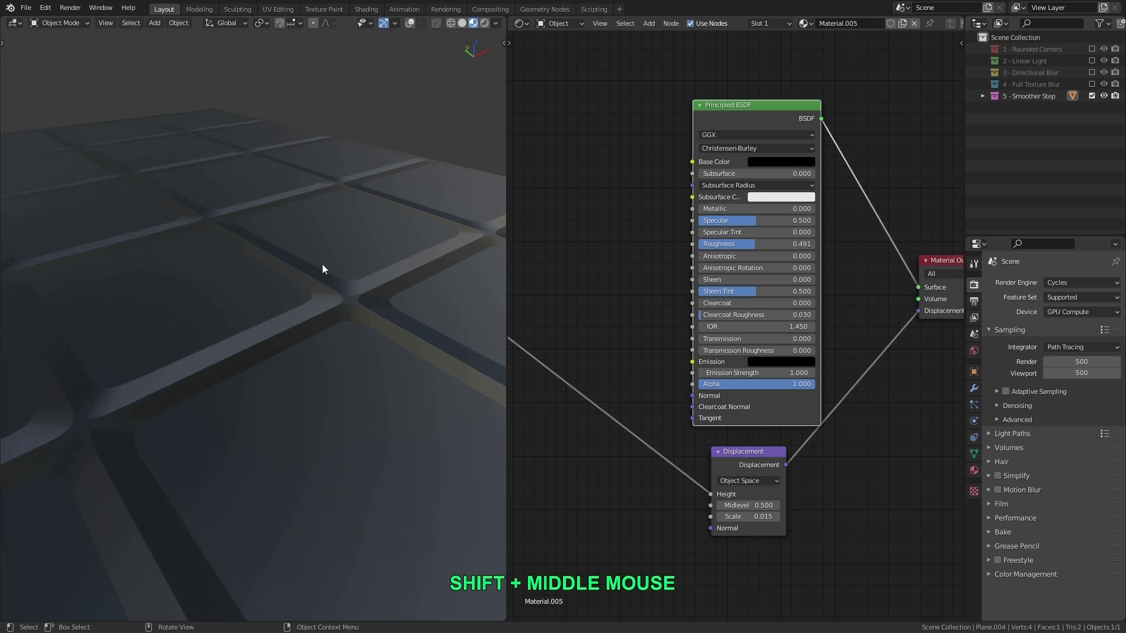
left_click_drag(323, 270, 341, 312)
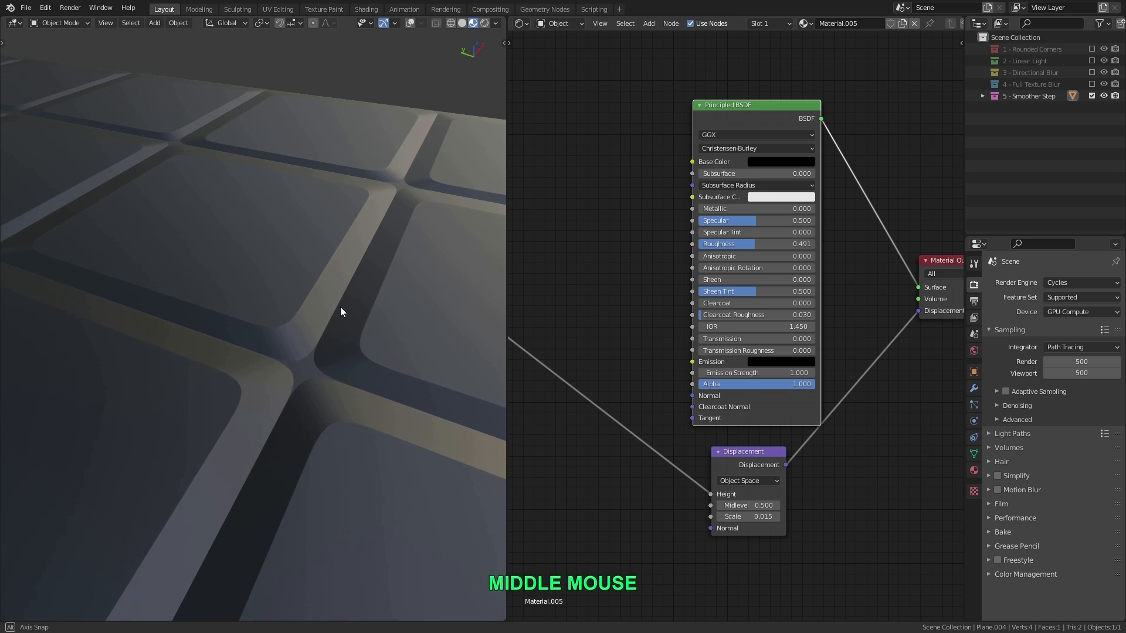
left_click_drag(341, 312, 342, 328)
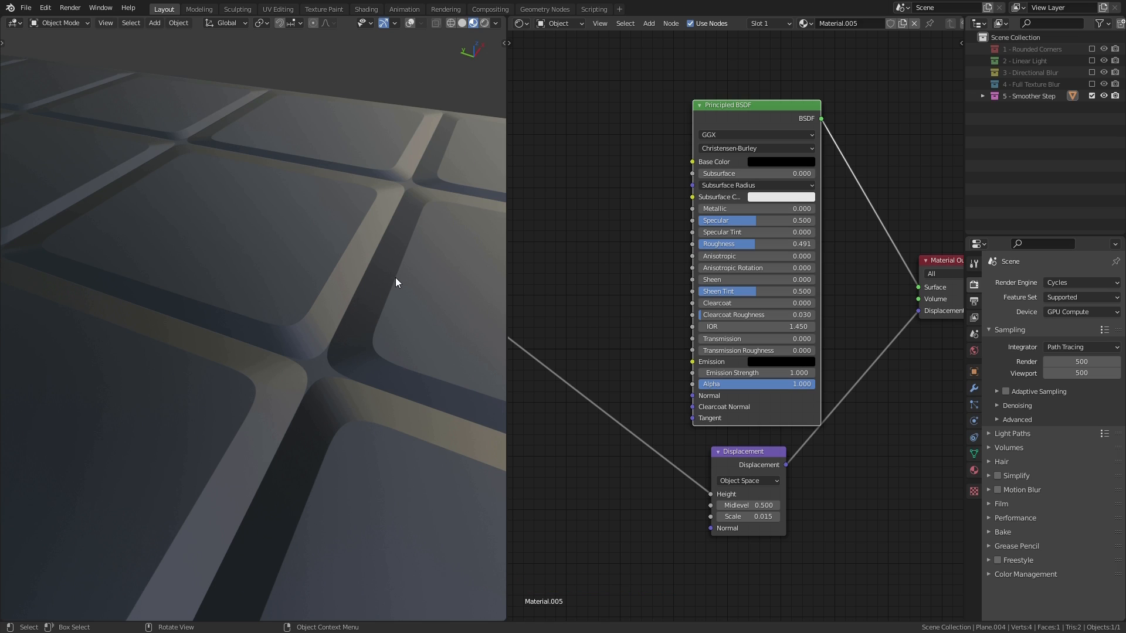
mouse_move(402, 273)
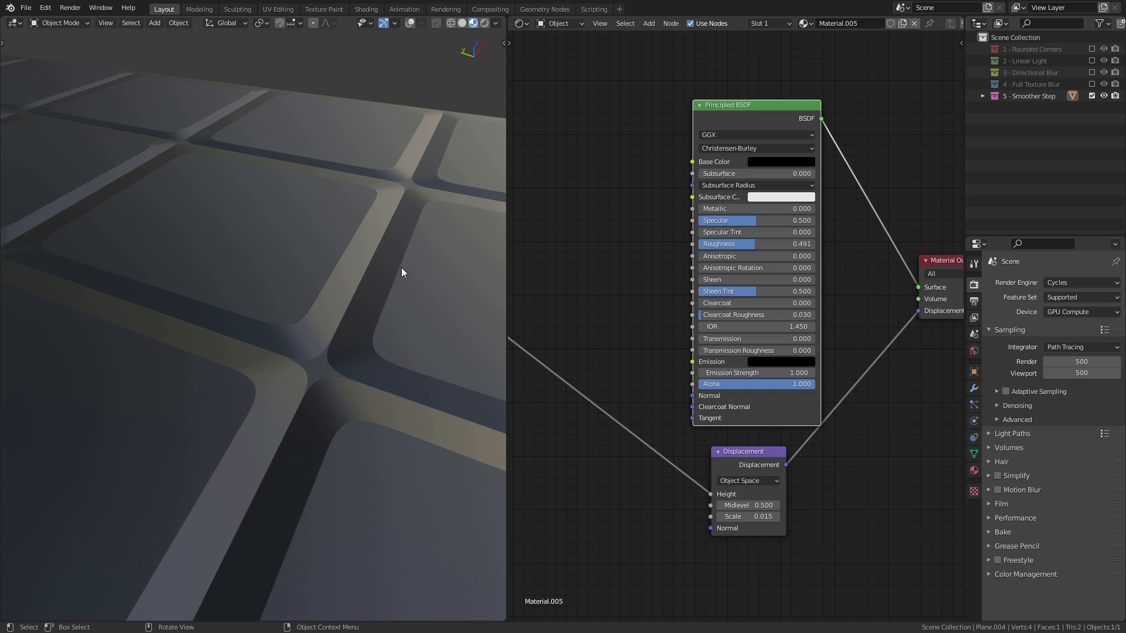
mouse_move(392, 274)
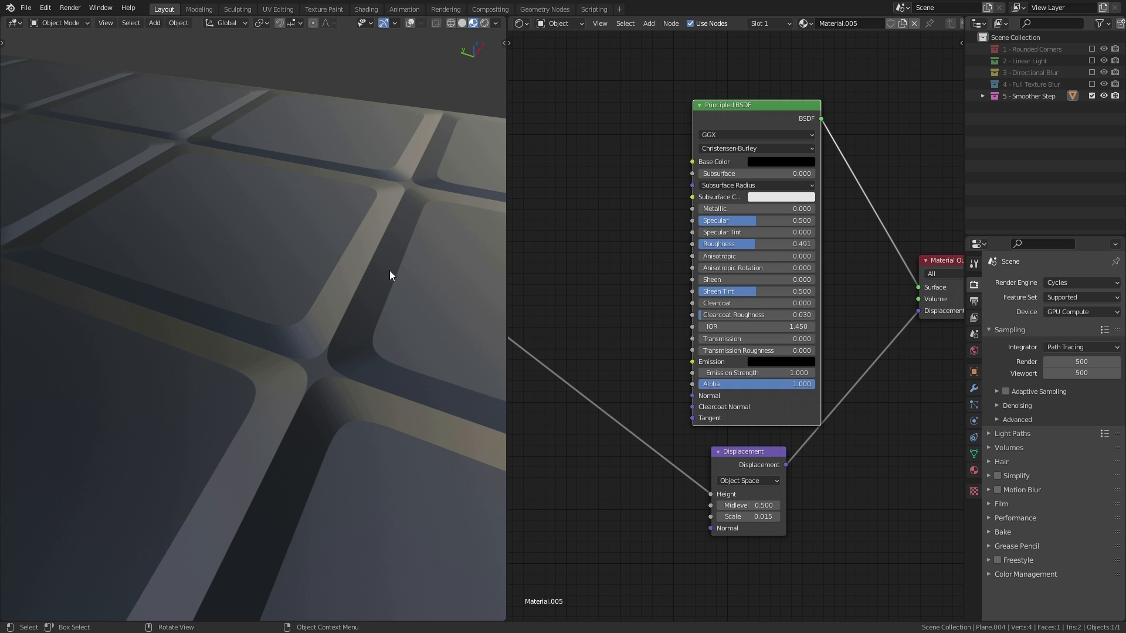
mouse_move(359, 289)
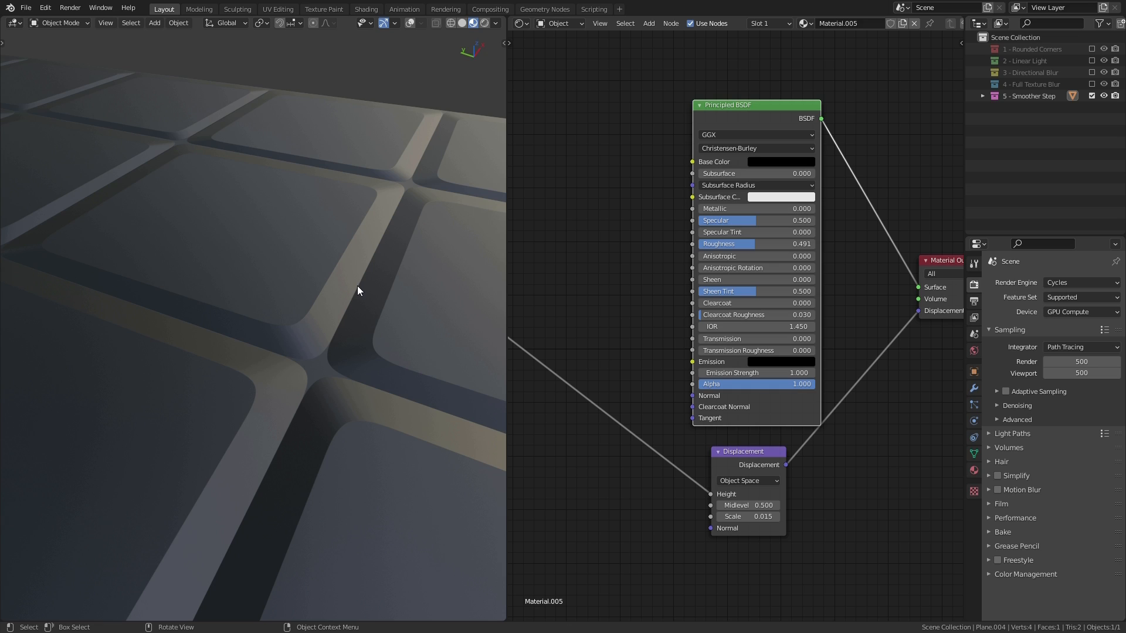
mouse_move(335, 270)
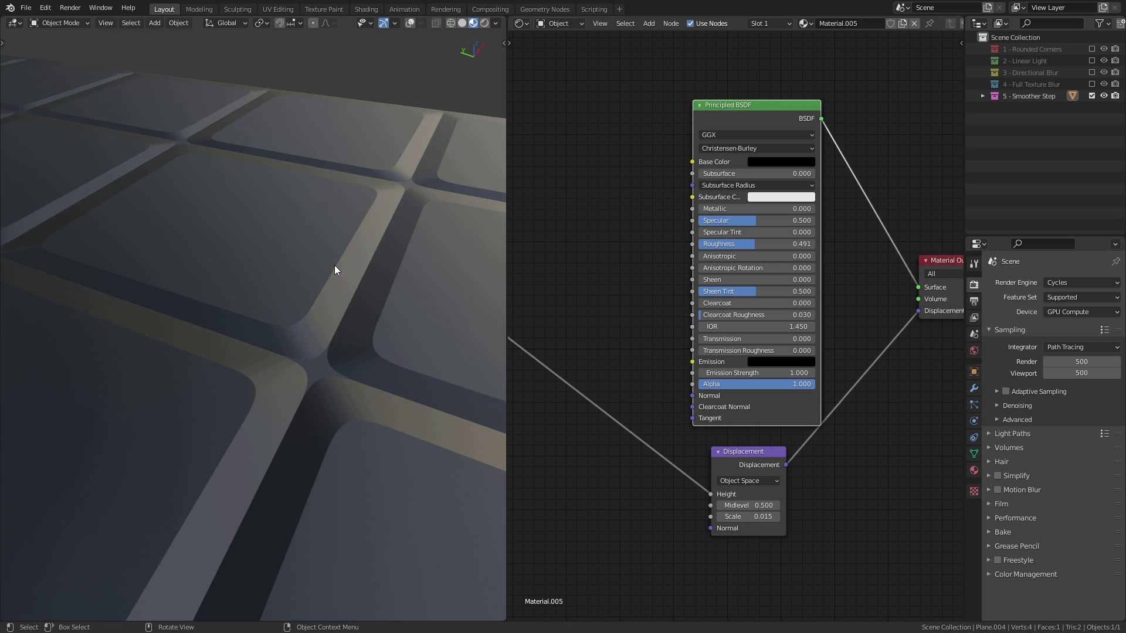
mouse_move(329, 276)
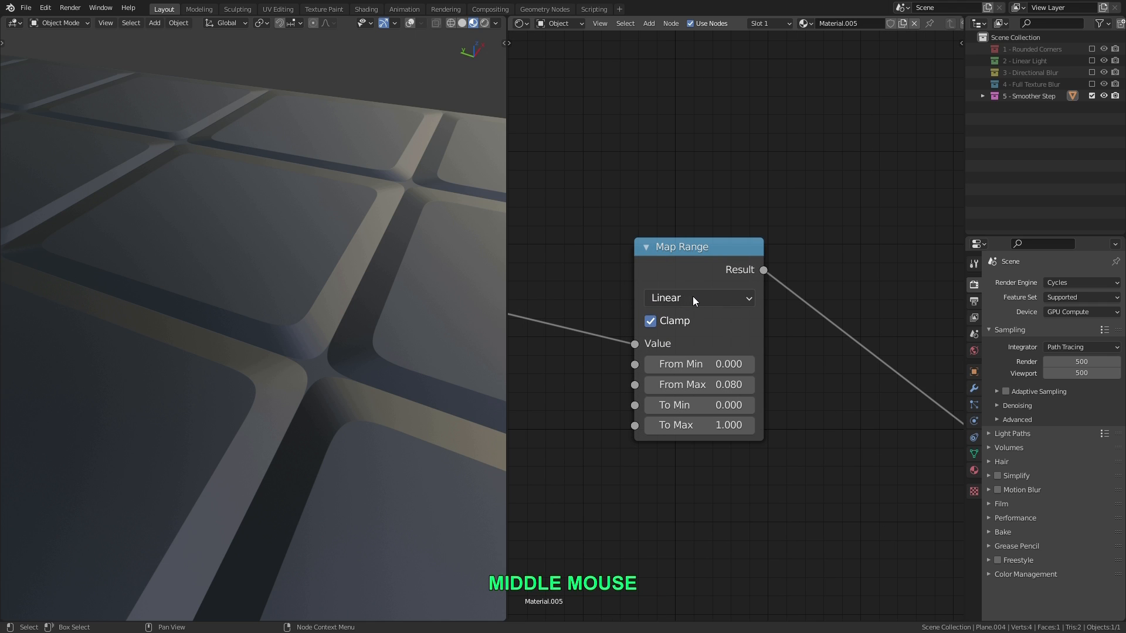
Switch the Map Range interpolation to Smoother Step for softly rounded tile bevels.
left_click(696, 298)
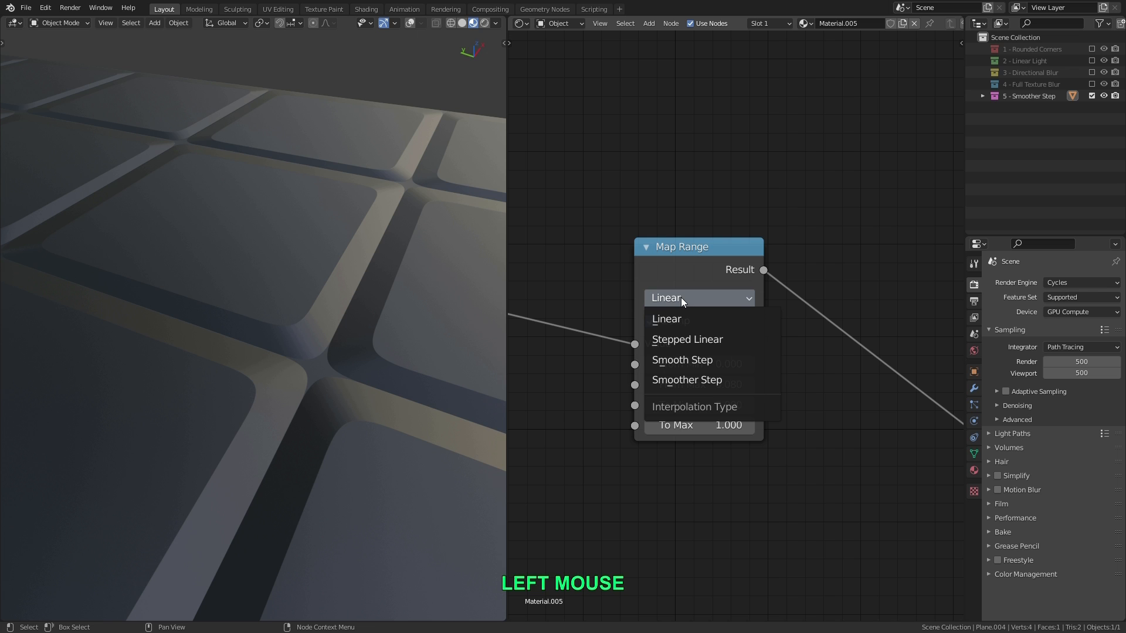
mouse_move(686, 380)
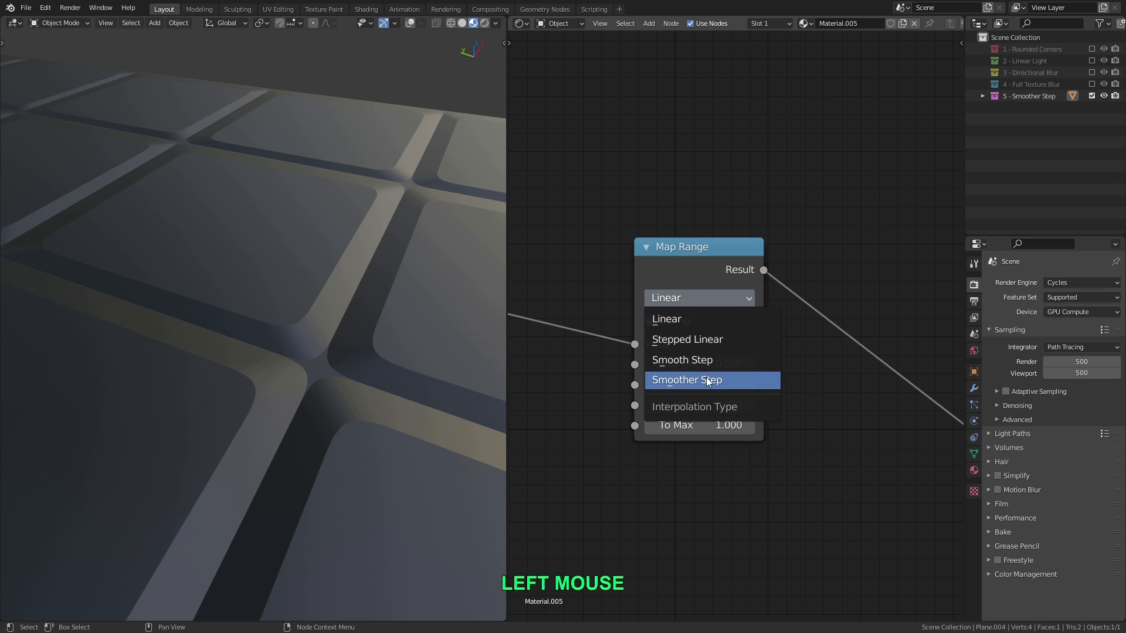
left_click(686, 380)
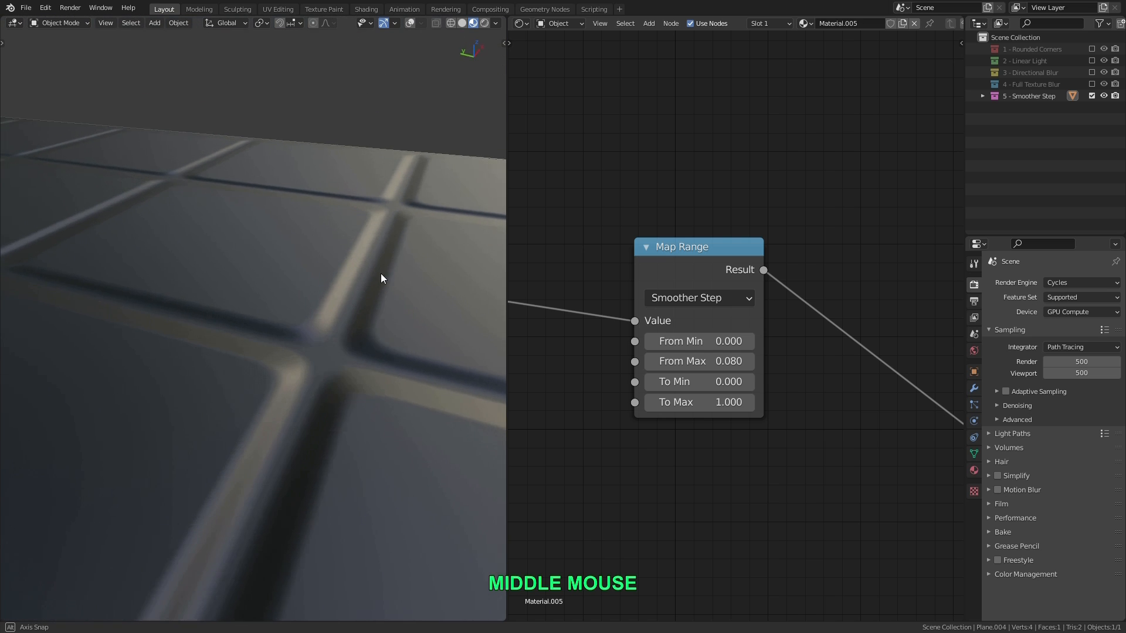
left_click_drag(380, 279, 332, 326)
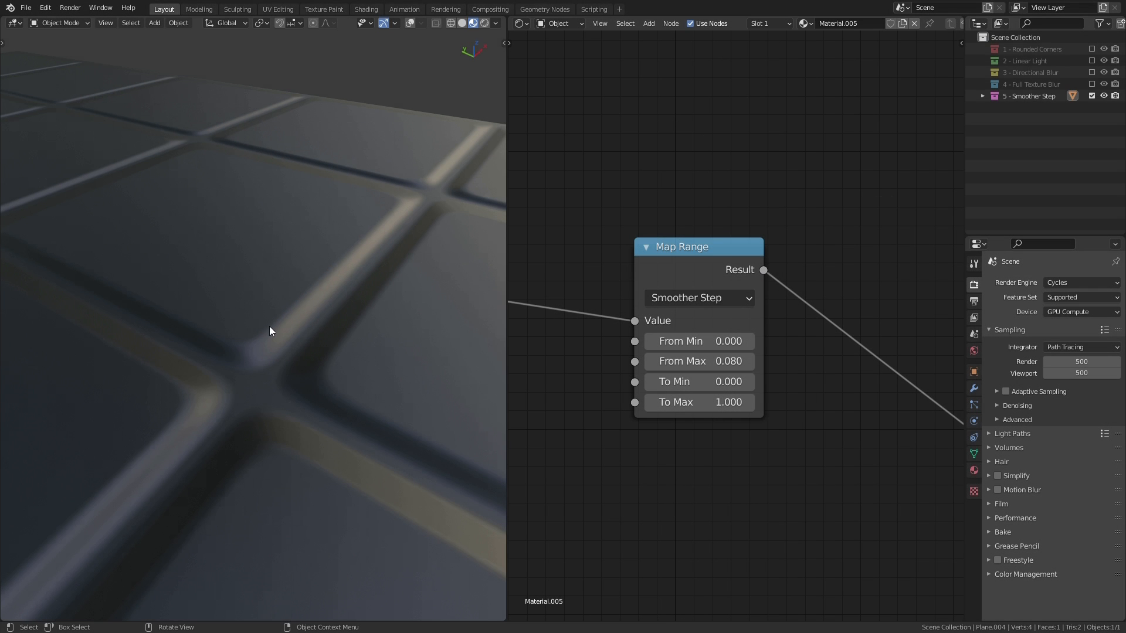
mouse_move(699, 403)
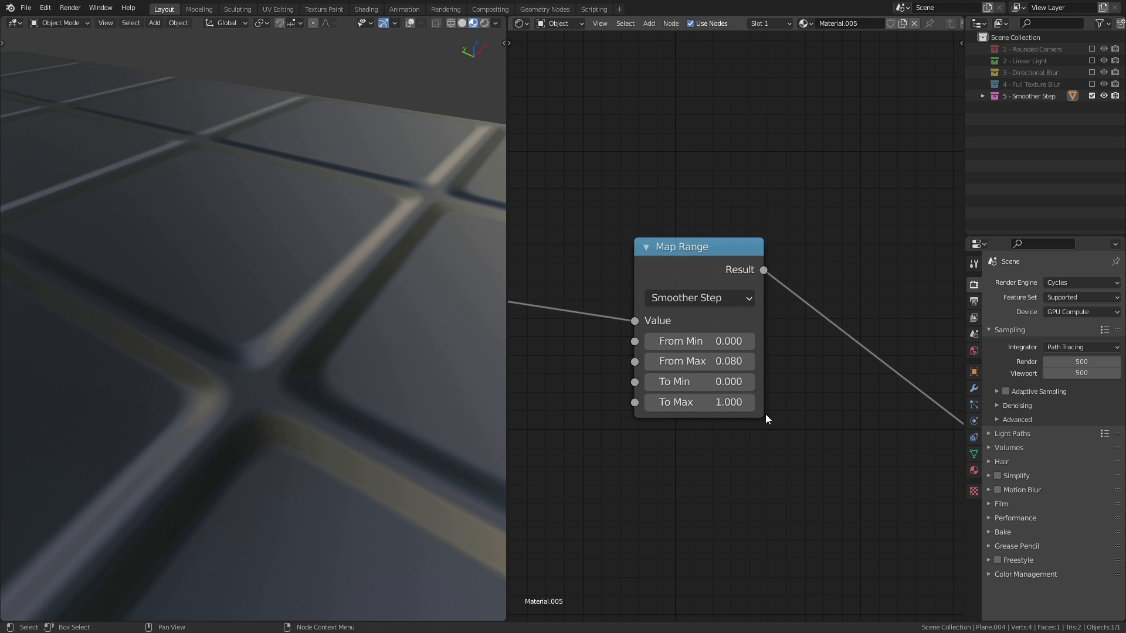
mouse_move(770, 425)
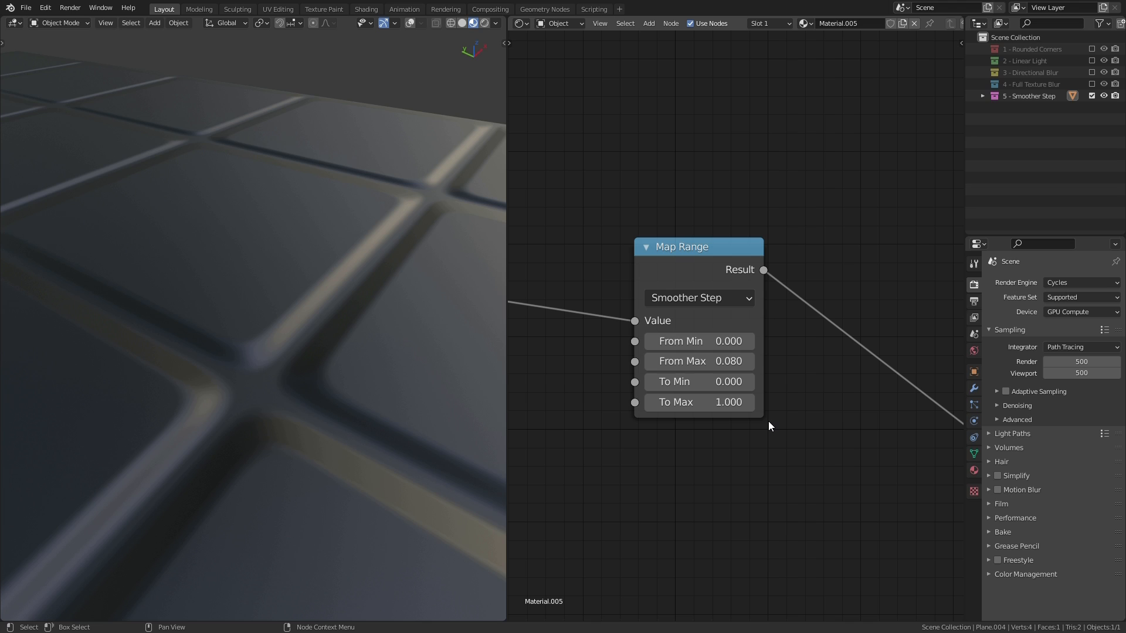
mouse_move(768, 424)
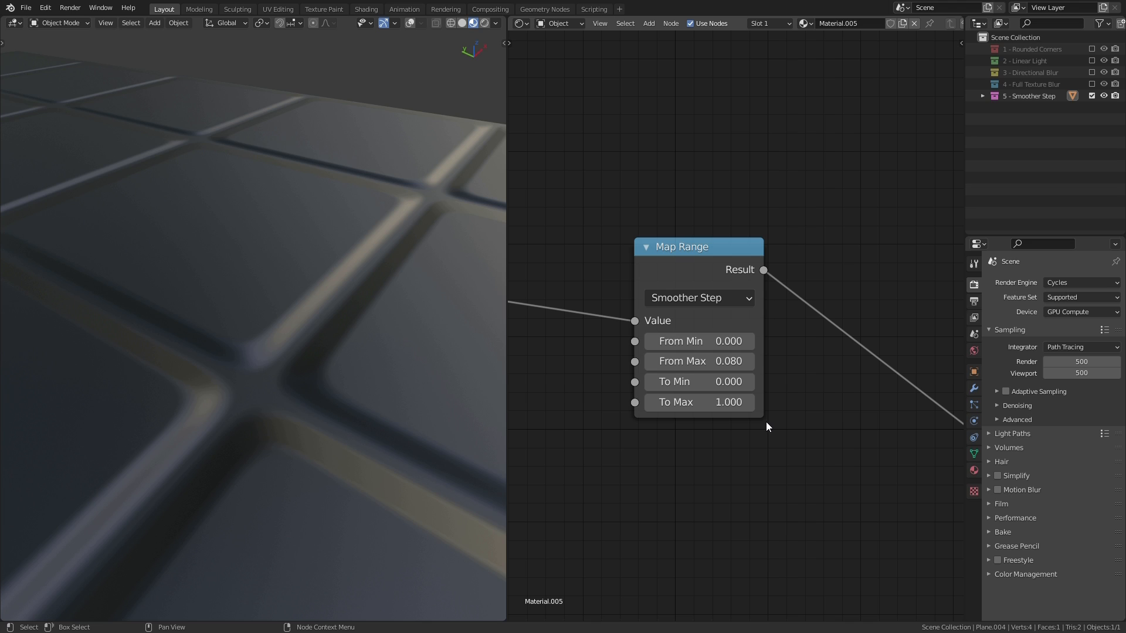